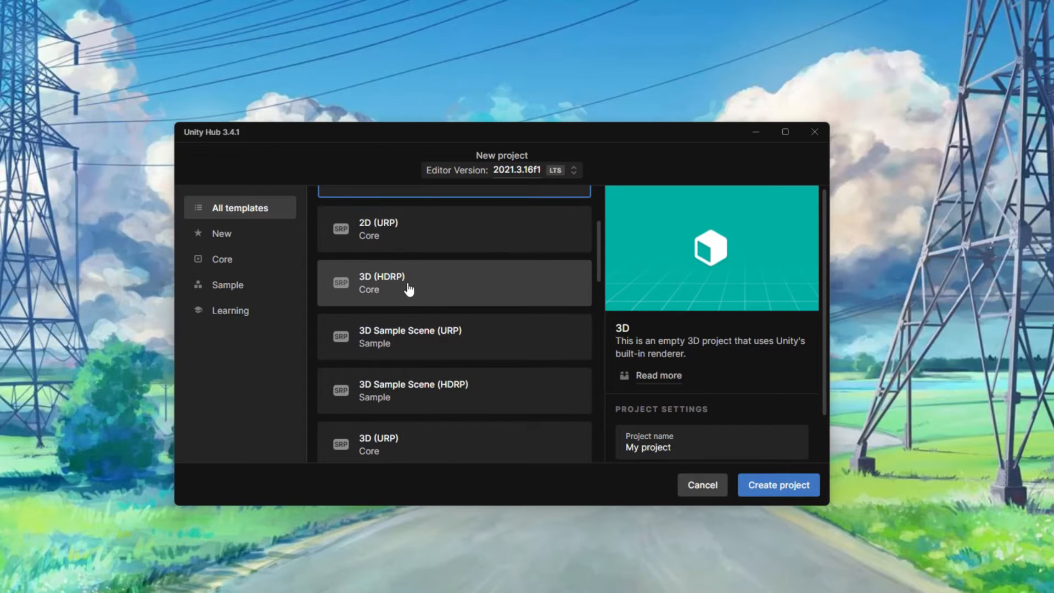
pyautogui.moveTo(548, 298)
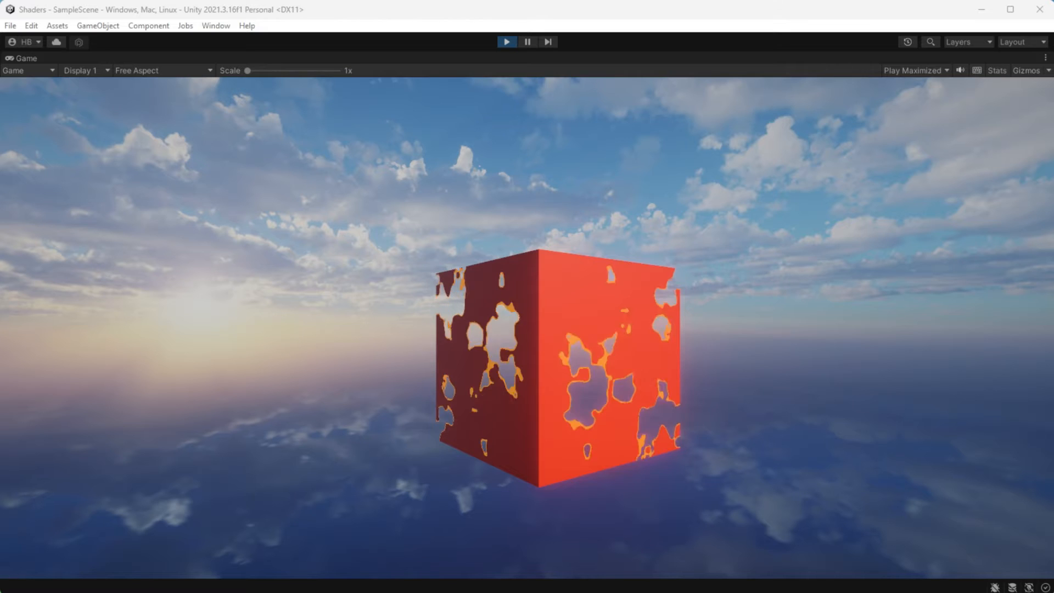
# Create a Lit Shader Graph asset named Dissolve and open it in the graph editor.
pyautogui.click(506, 40)
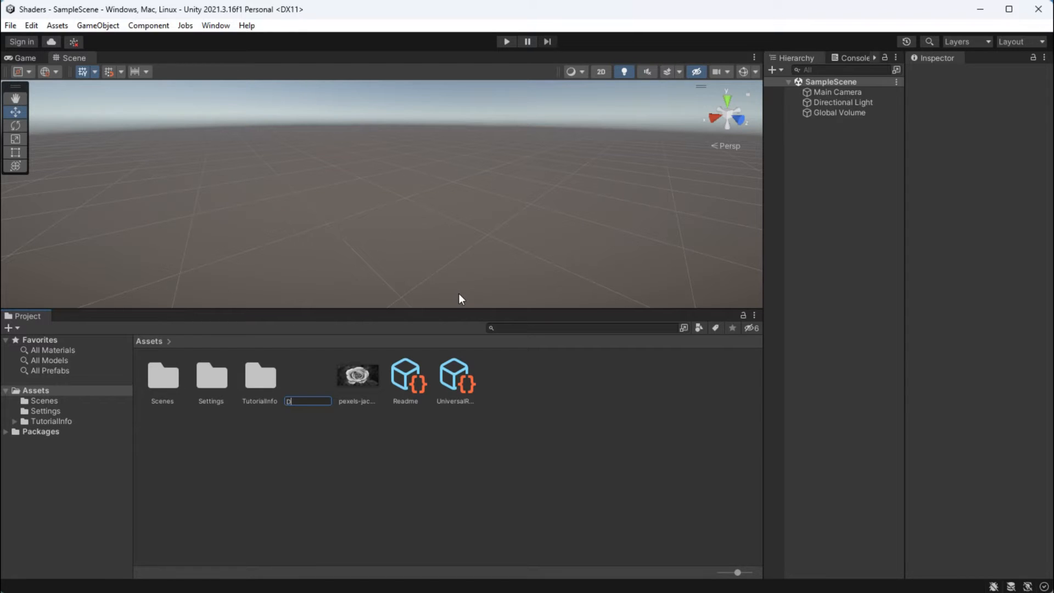
pyautogui.write('issolve')
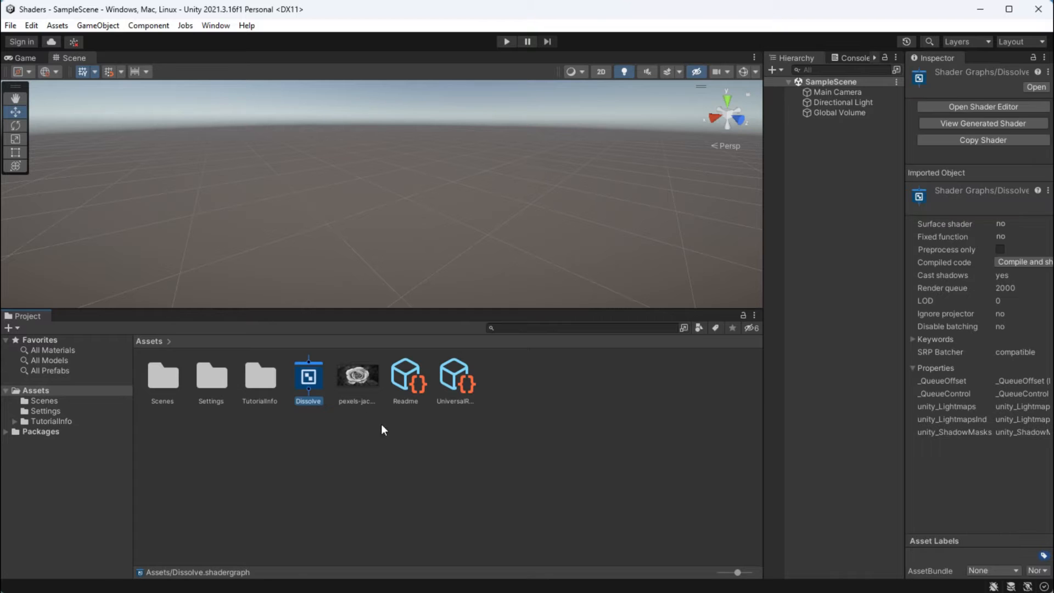
pyautogui.doubleClick(308, 374)
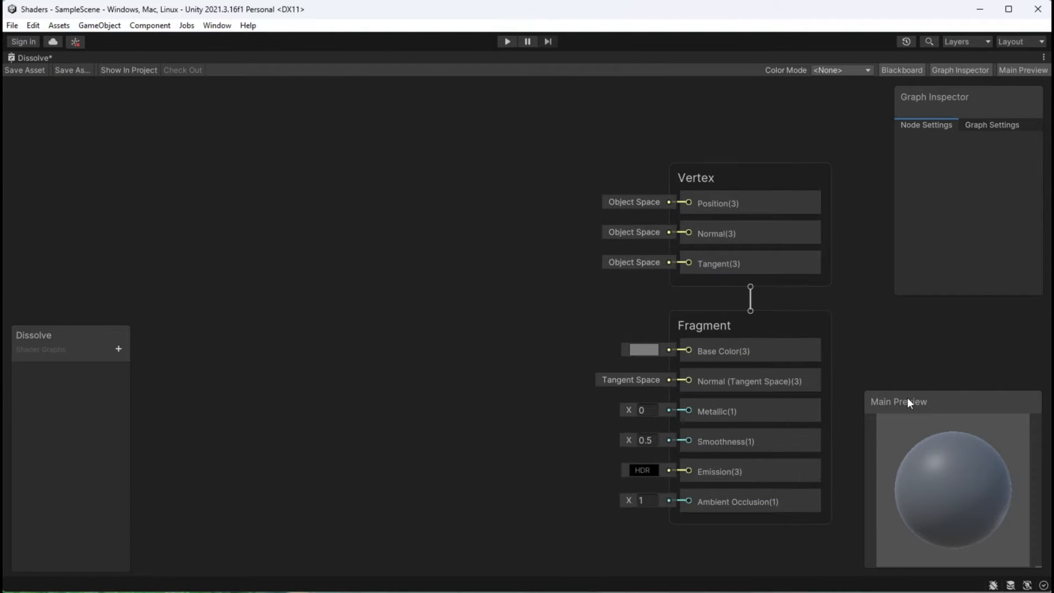
pyautogui.moveTo(867, 396)
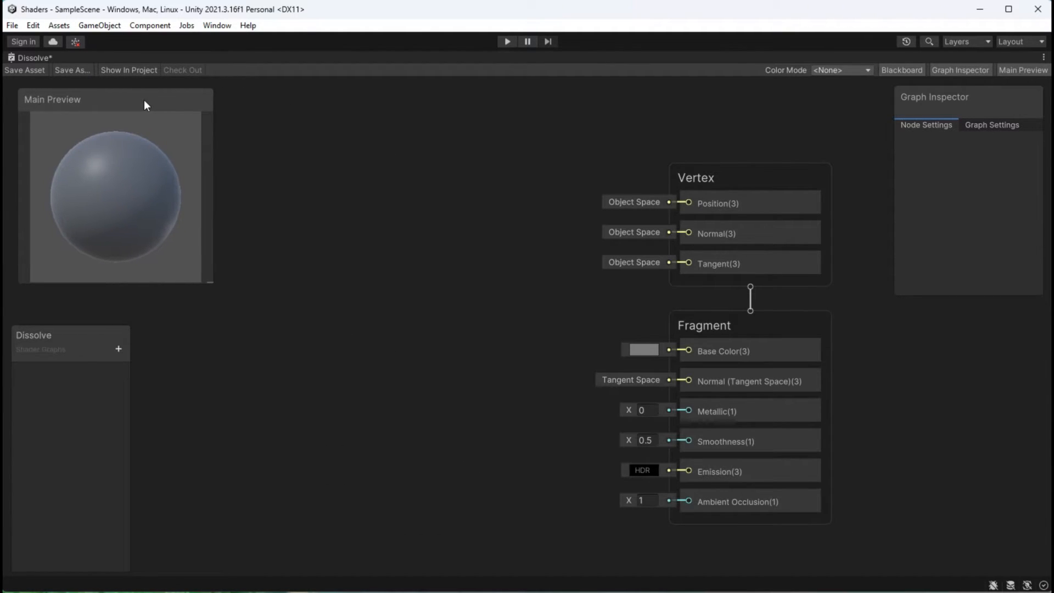
# Pick a crimson Base Color, select the scene cube using Dissolve Material, and return to the graph.
pyautogui.click(641, 351)
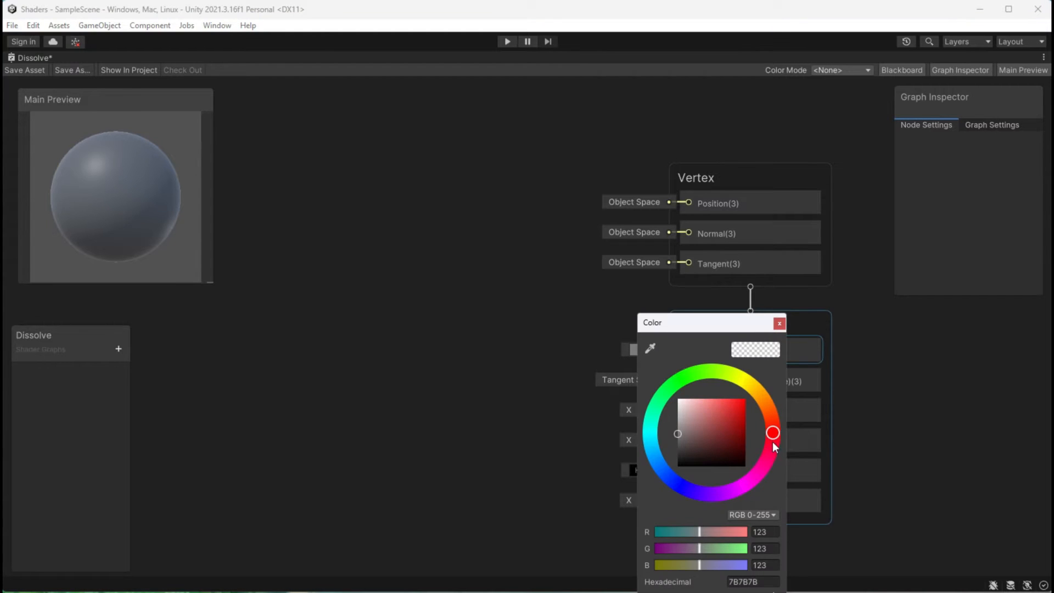
pyautogui.moveTo(773, 433); pyautogui.dragTo(768, 455)
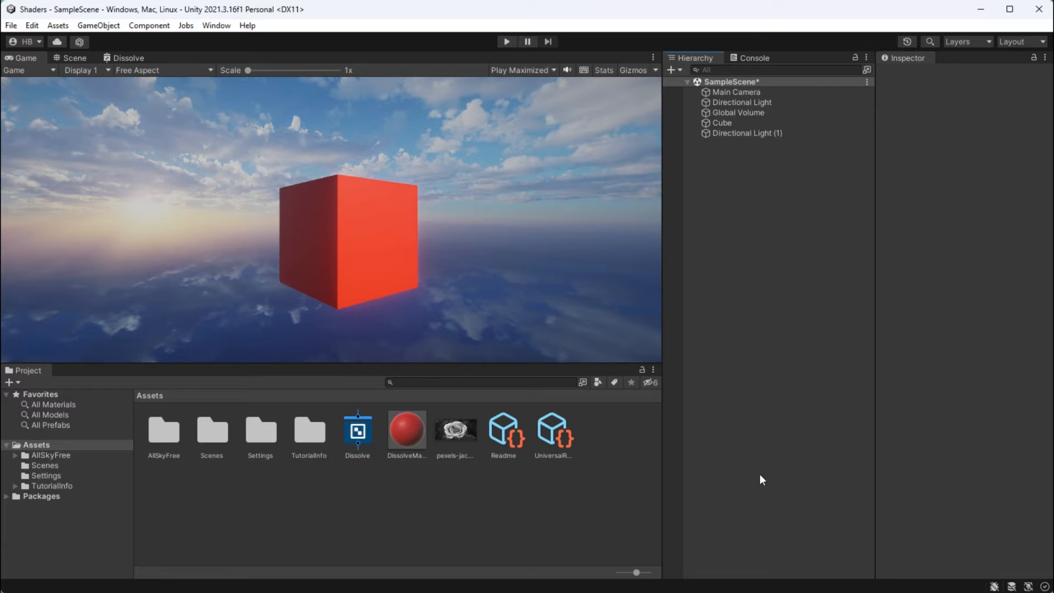
pyautogui.click(723, 122)
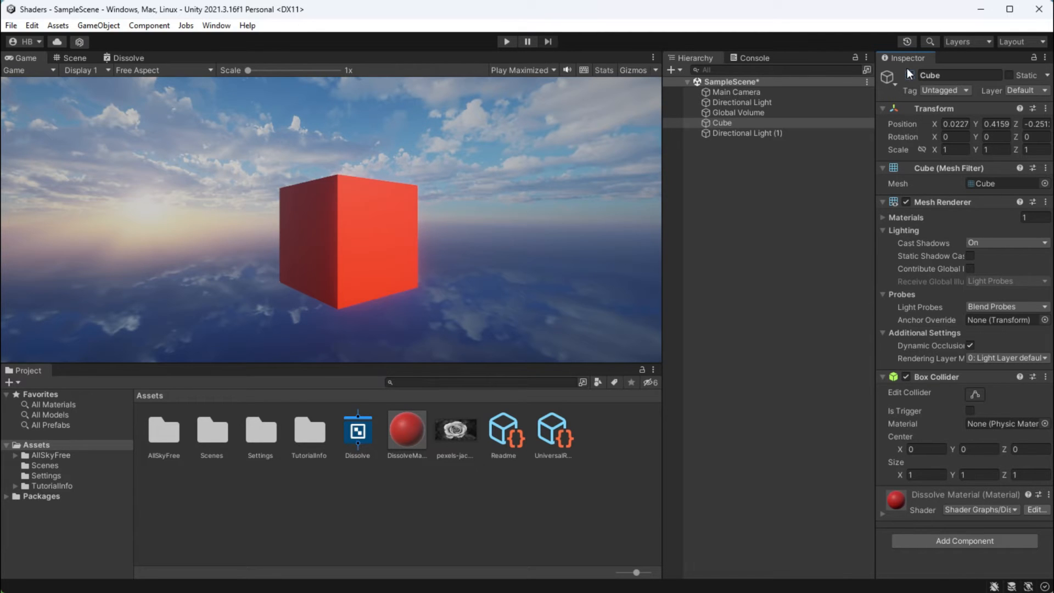
pyautogui.doubleClick(356, 429)
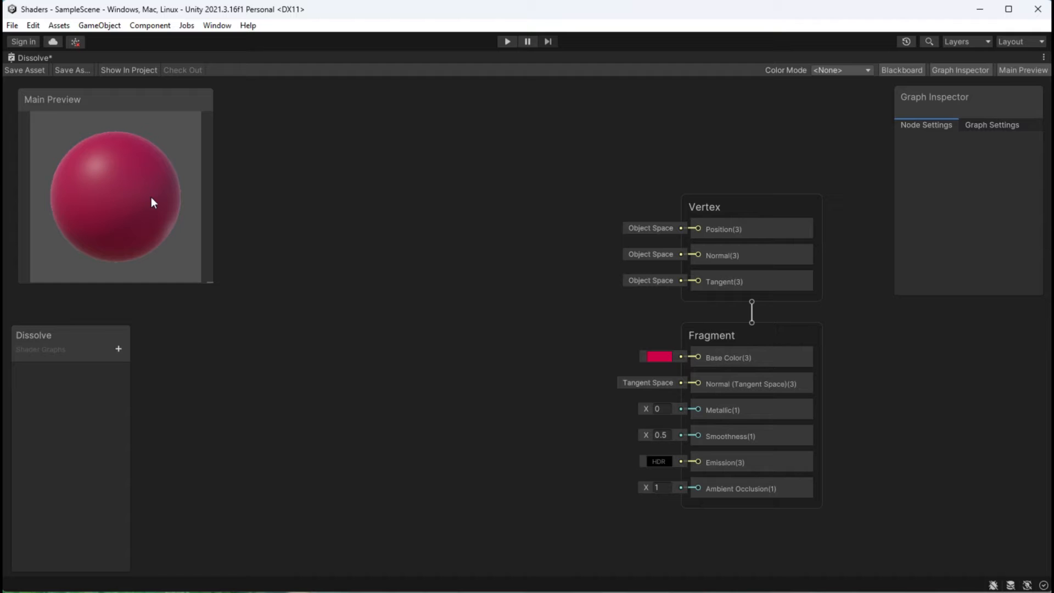
# Enable Alpha Clipping in Graph Settings so Alpha and Alpha Clip Threshold inputs appear.
pyautogui.click(750, 229)
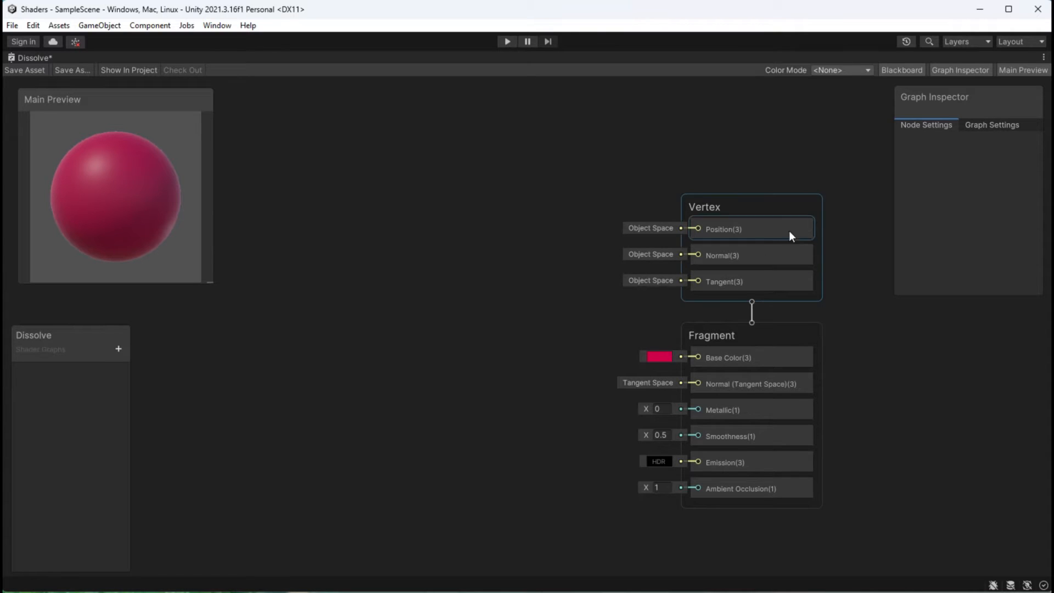
pyautogui.click(991, 125)
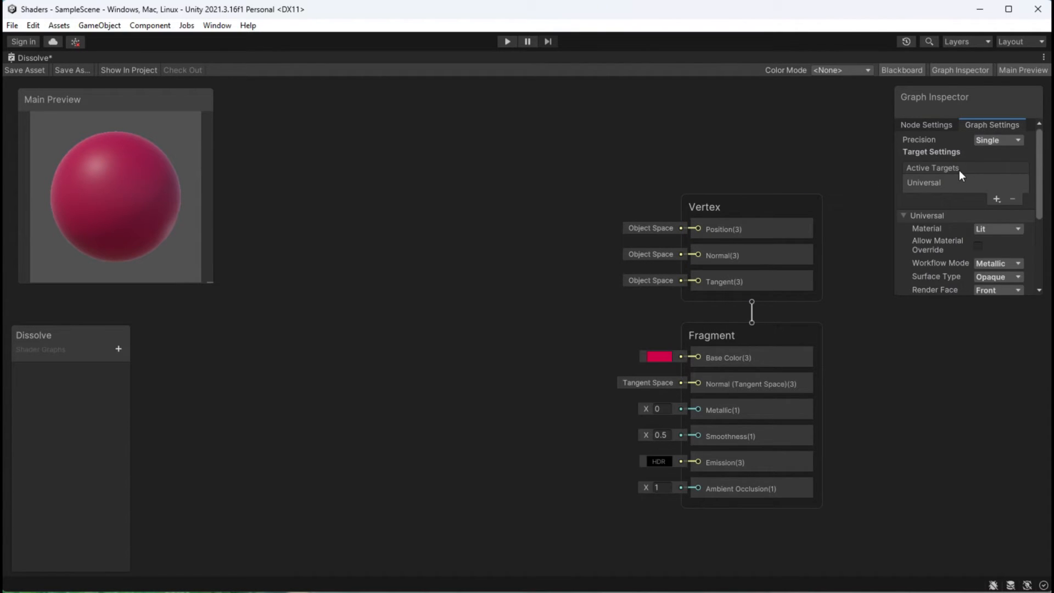
pyautogui.scroll(-3)
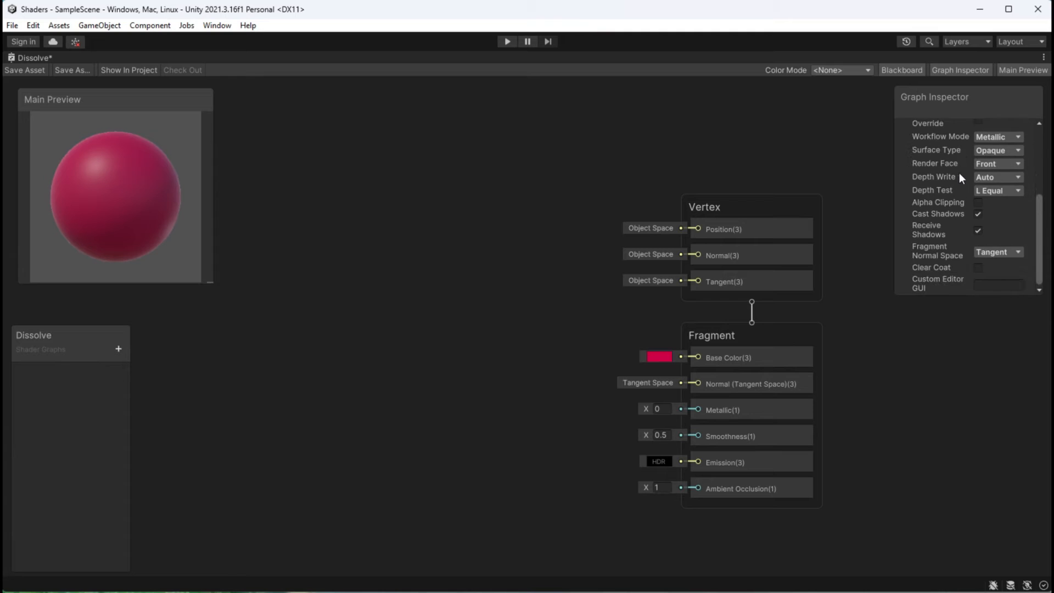
pyautogui.click(980, 202)
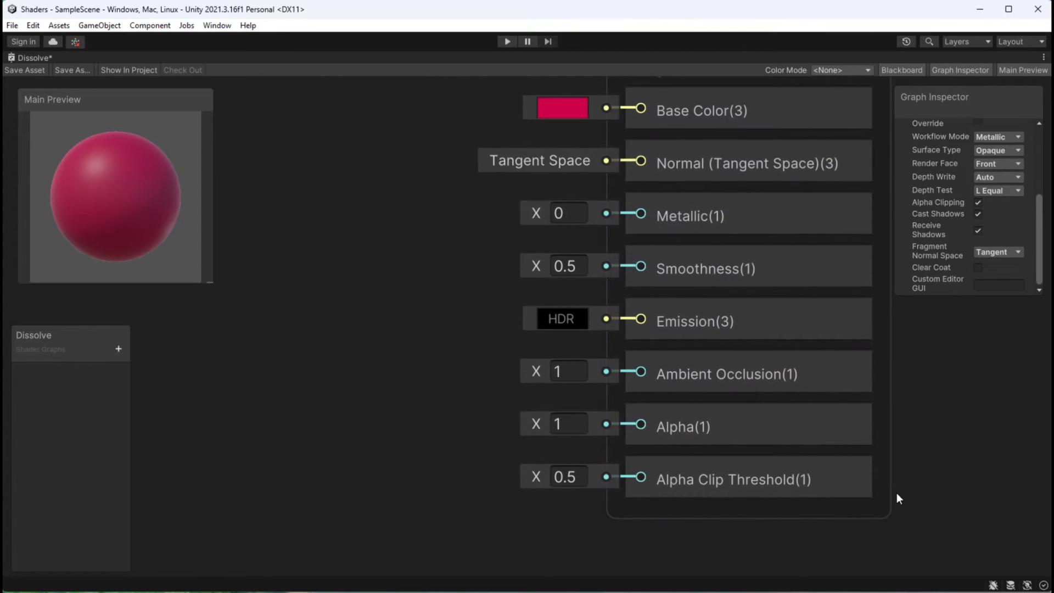
# Test Alpha values 0, 1 and an intermediate value on the Fragment stack.
pyautogui.click(732, 479)
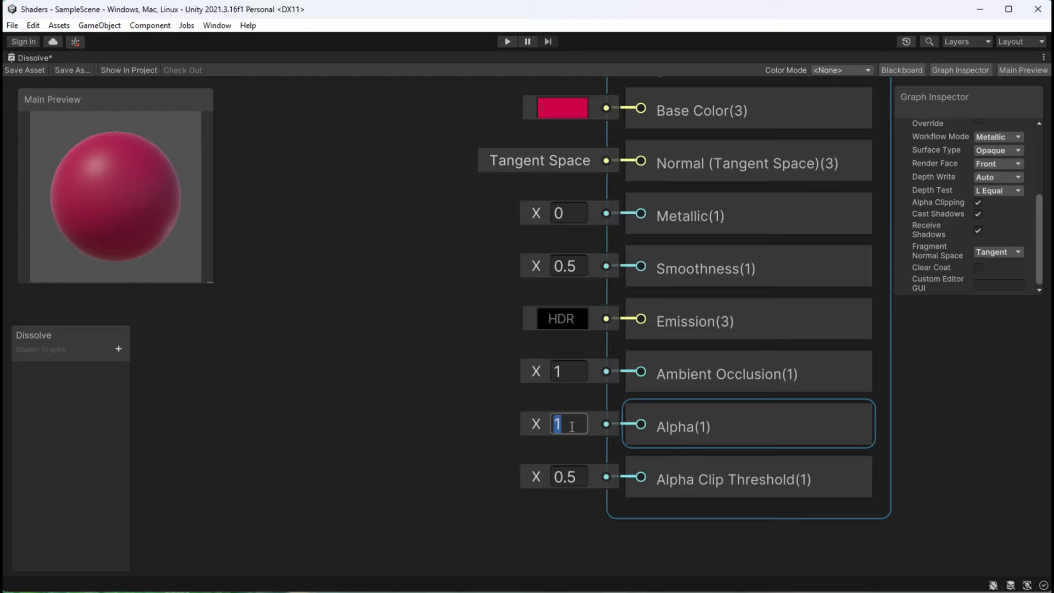
pyautogui.write('0')
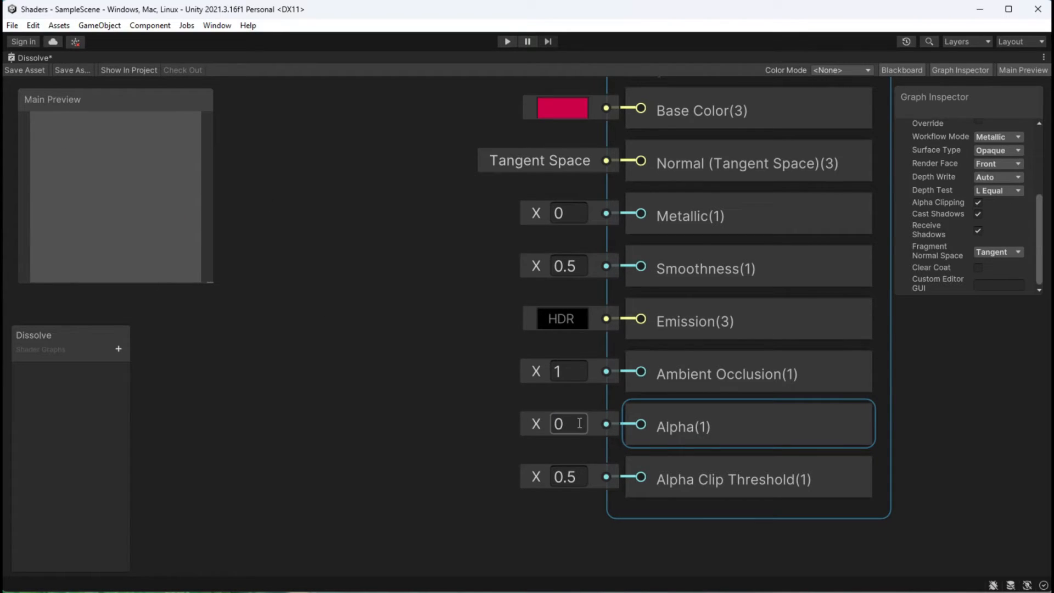
pyautogui.write('1')
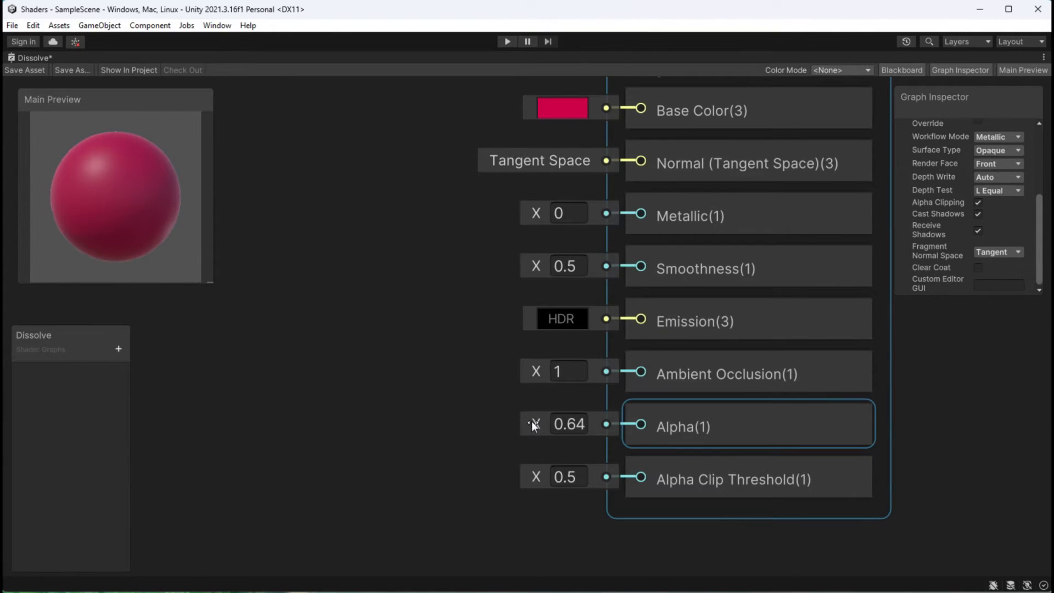
pyautogui.moveTo(536, 424); pyautogui.dragTo(528, 426)
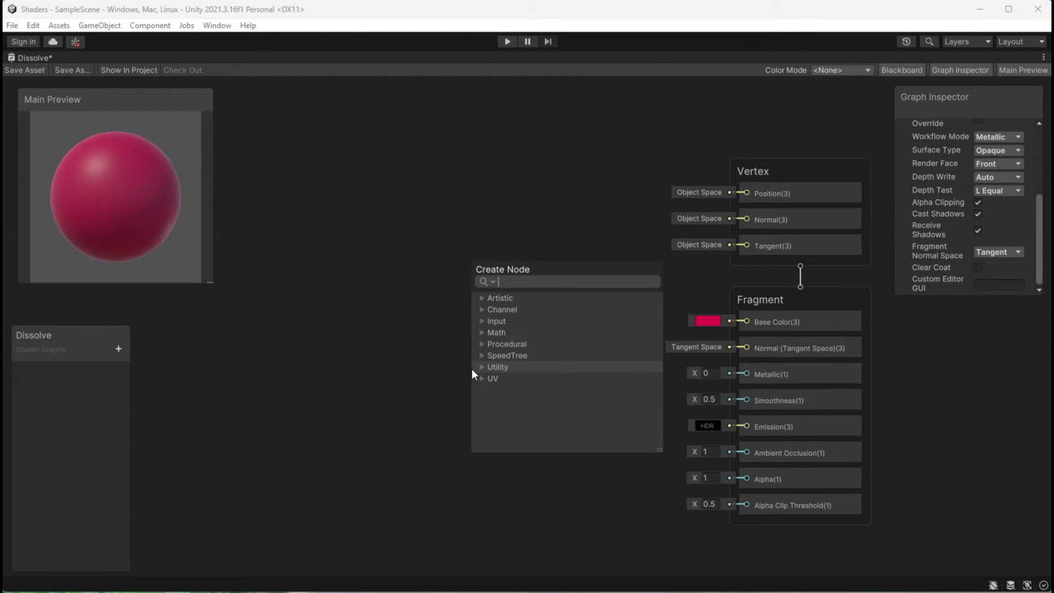
# Add a Sample Texture 2D node with the rose image and feed its RGBA into Alpha.
pyautogui.write('texture')
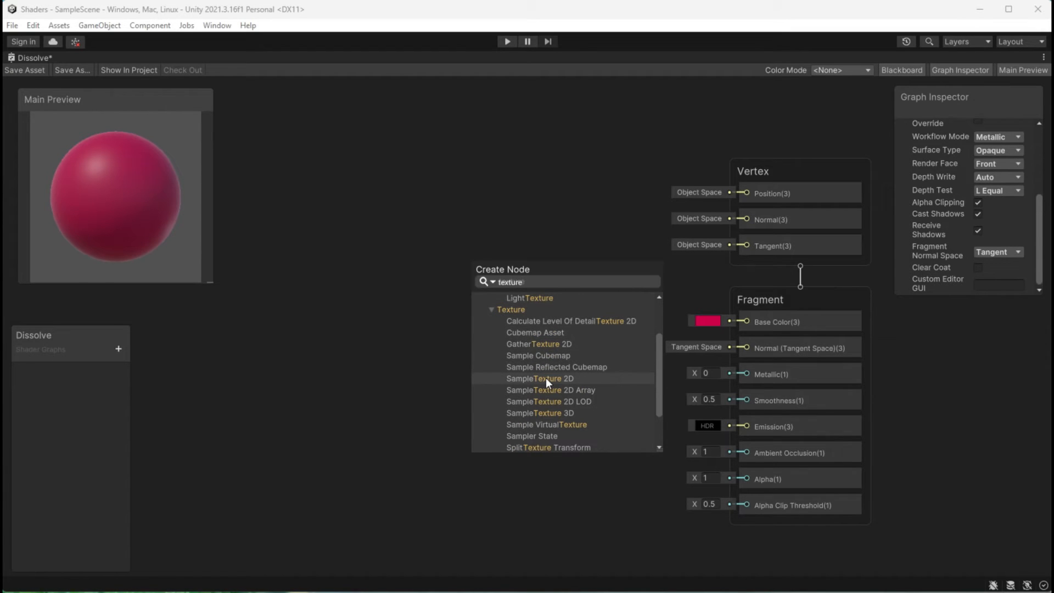
pyautogui.click(541, 378)
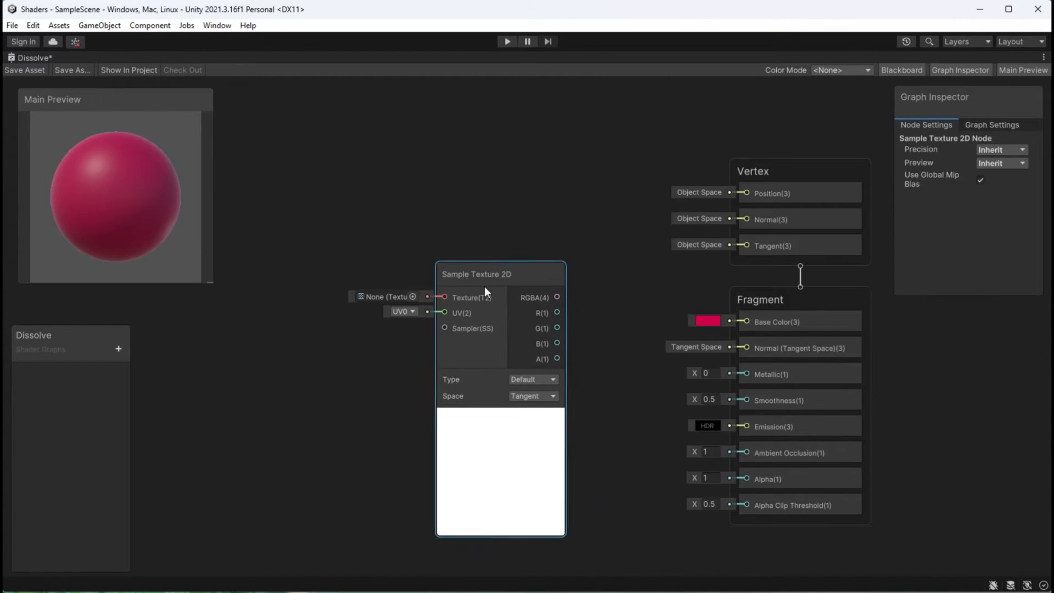
pyautogui.click(412, 297)
pyautogui.write('pex')
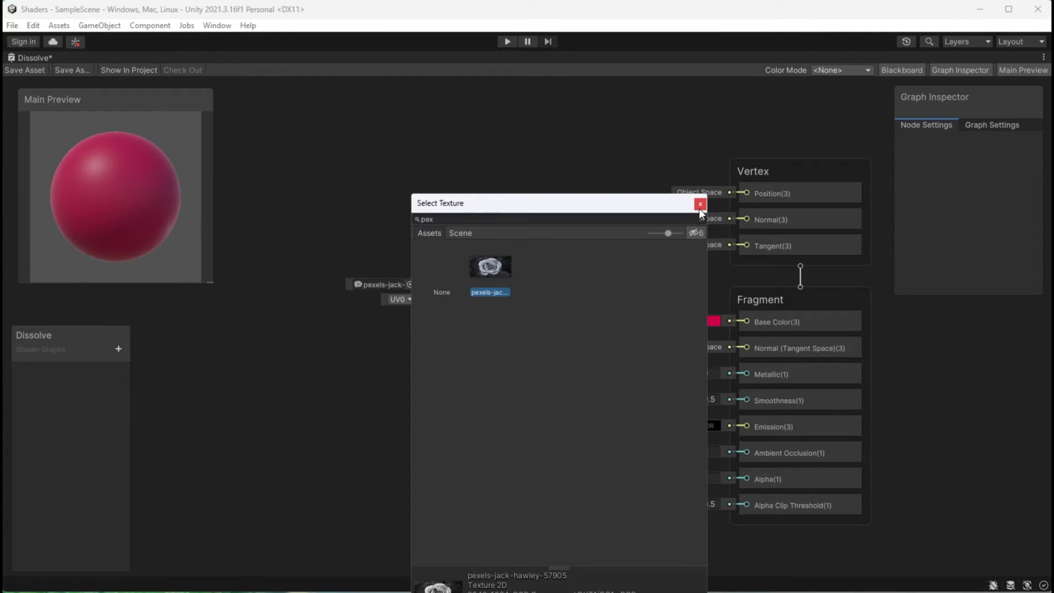
pyautogui.click(700, 204)
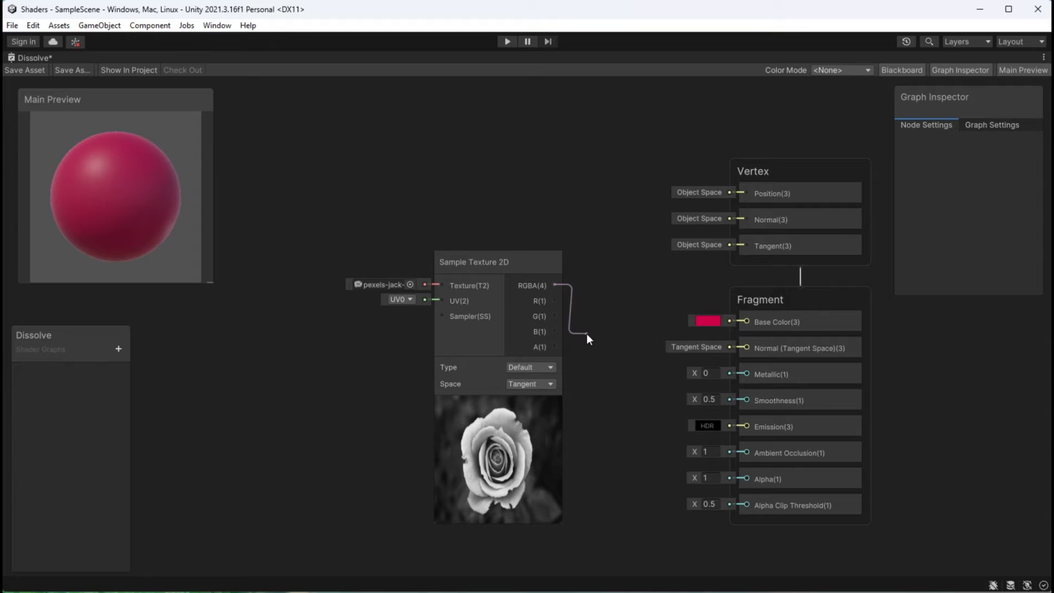
pyautogui.moveTo(555, 285); pyautogui.dragTo(744, 479)
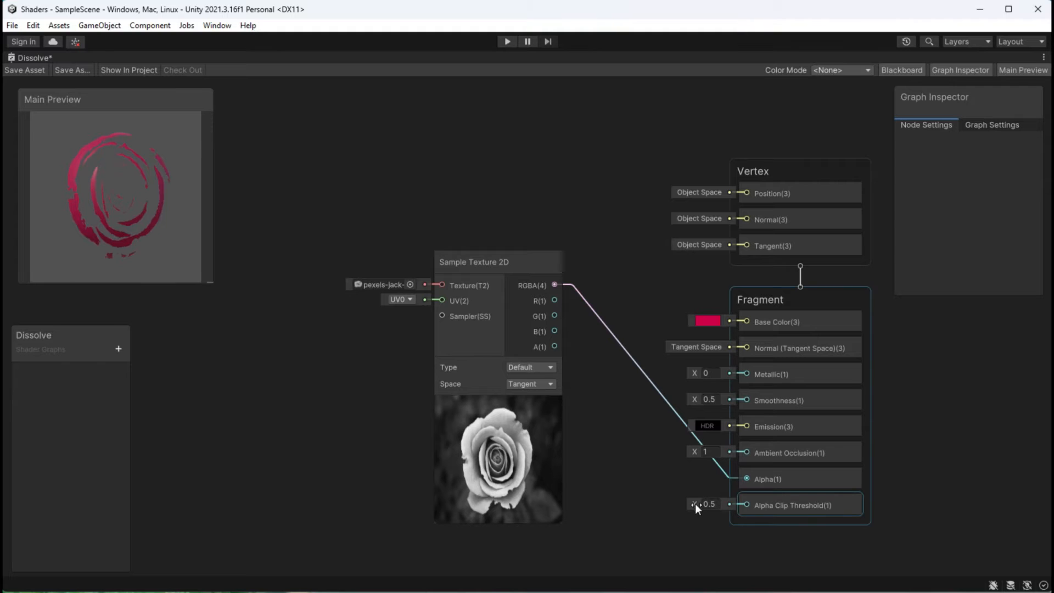
# Adjust Alpha Clip Threshold from zero upward so rose-shaped holes cut through the sphere.
pyautogui.moveTo(706, 504); pyautogui.dragTo(696, 509)
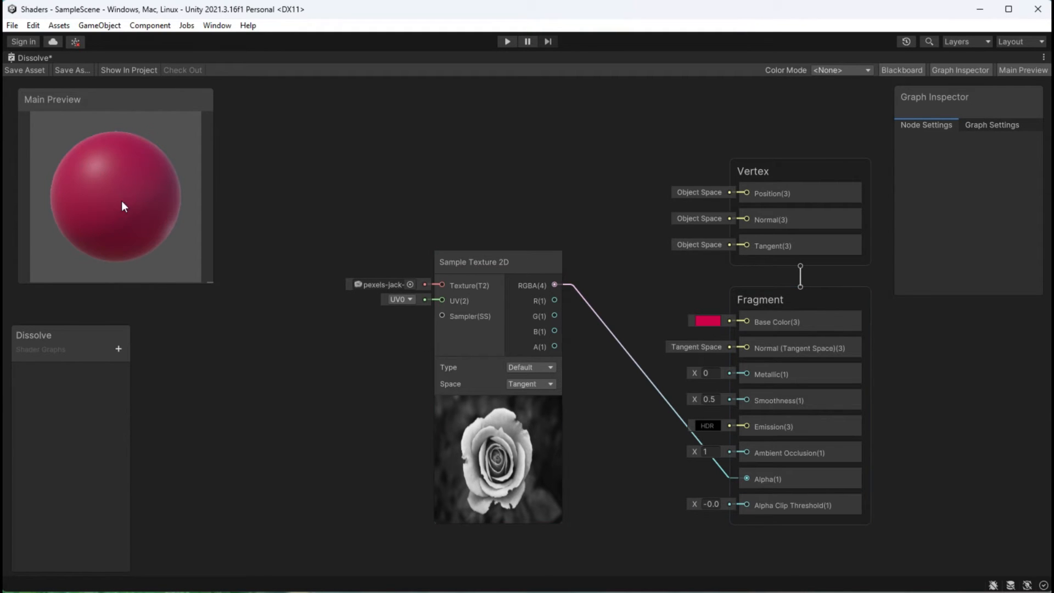
pyautogui.click(792, 505)
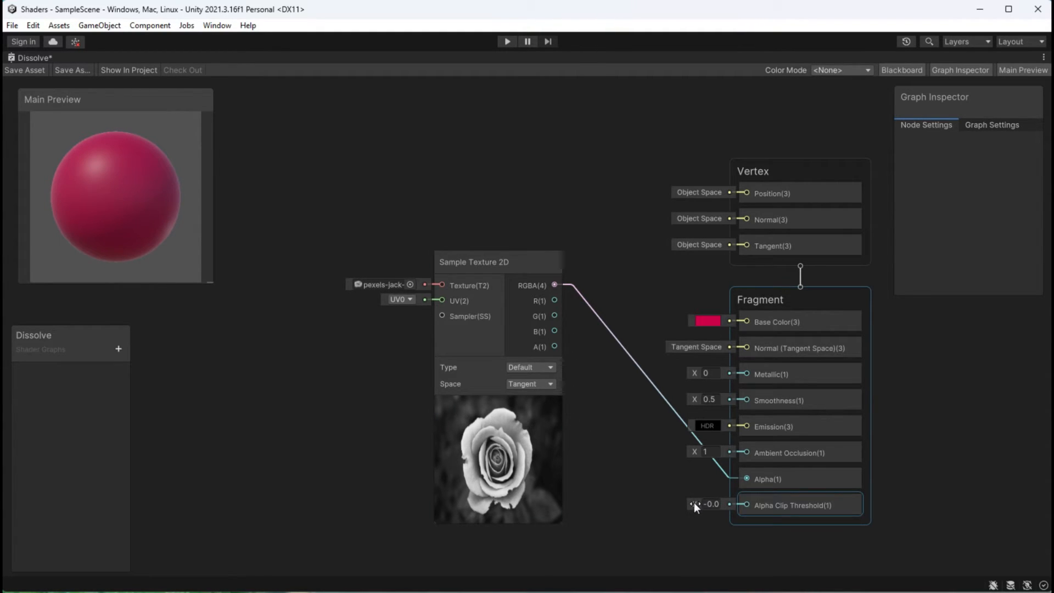
pyautogui.moveTo(710, 504); pyautogui.dragTo(722, 505)
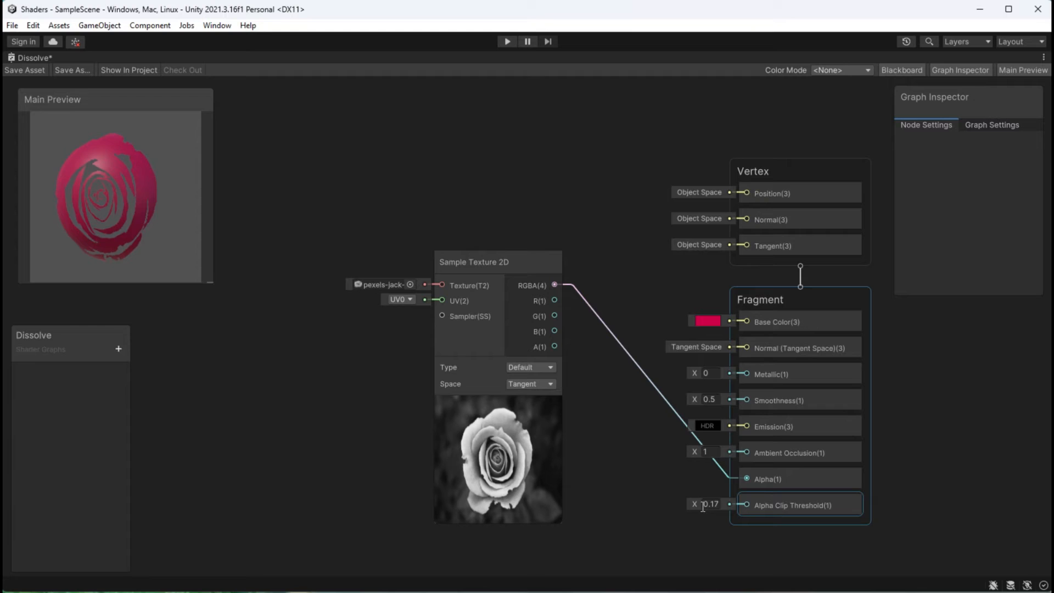
pyautogui.moveTo(709, 504); pyautogui.dragTo(726, 504)
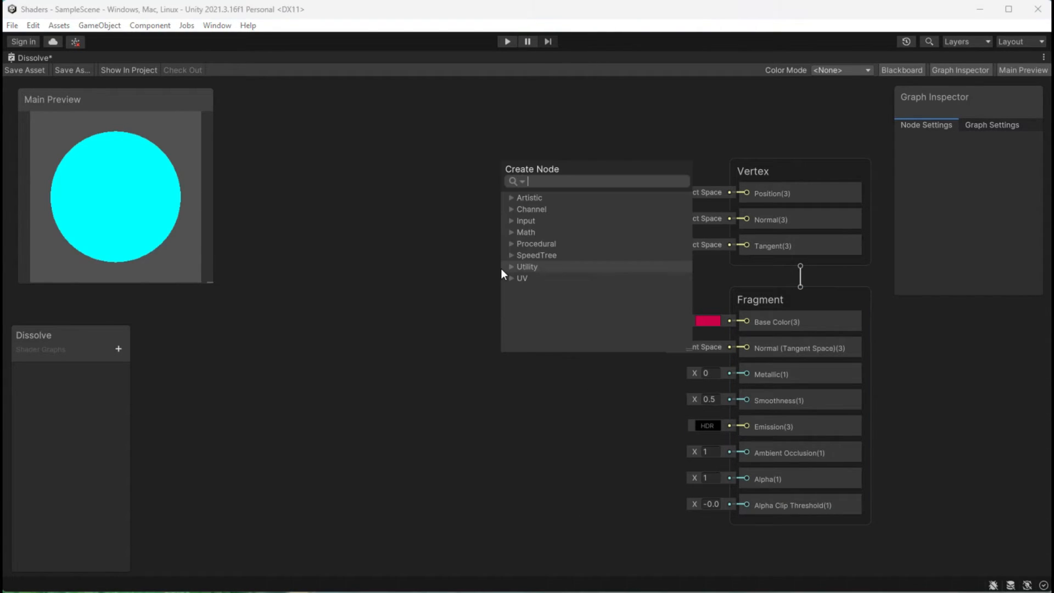
# Add a Simple Noise node with scale 25 and connect its output to Alpha.
pyautogui.write('noise')
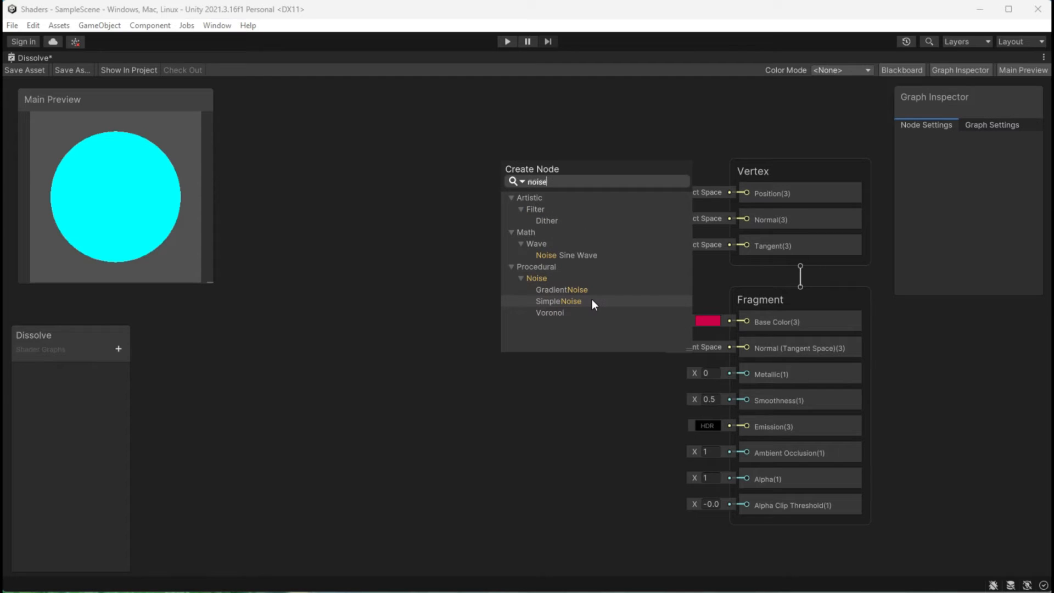
pyautogui.click(558, 301)
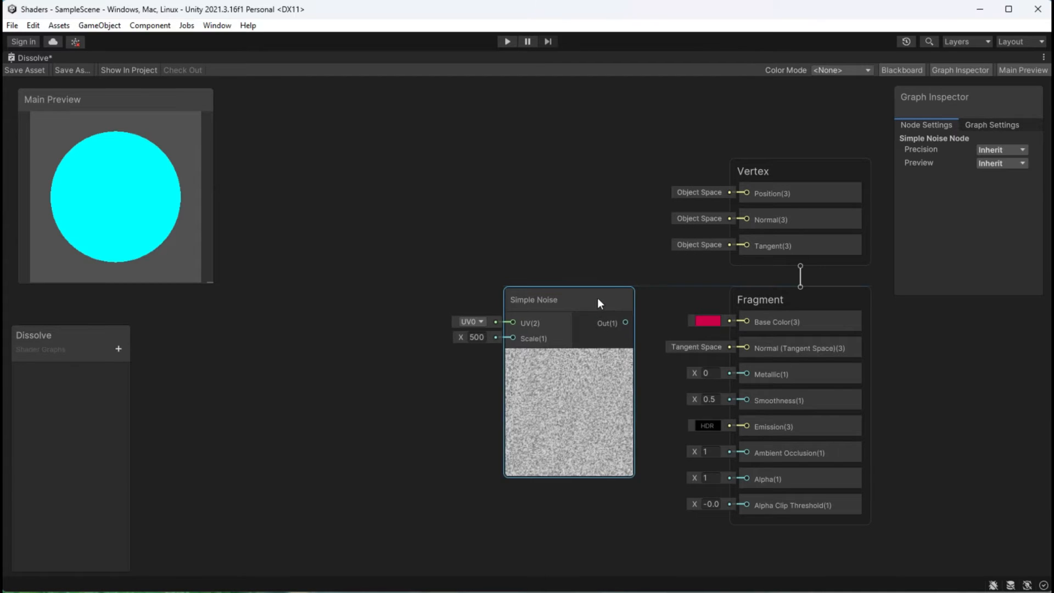
pyautogui.moveTo(598, 303); pyautogui.dragTo(513, 299)
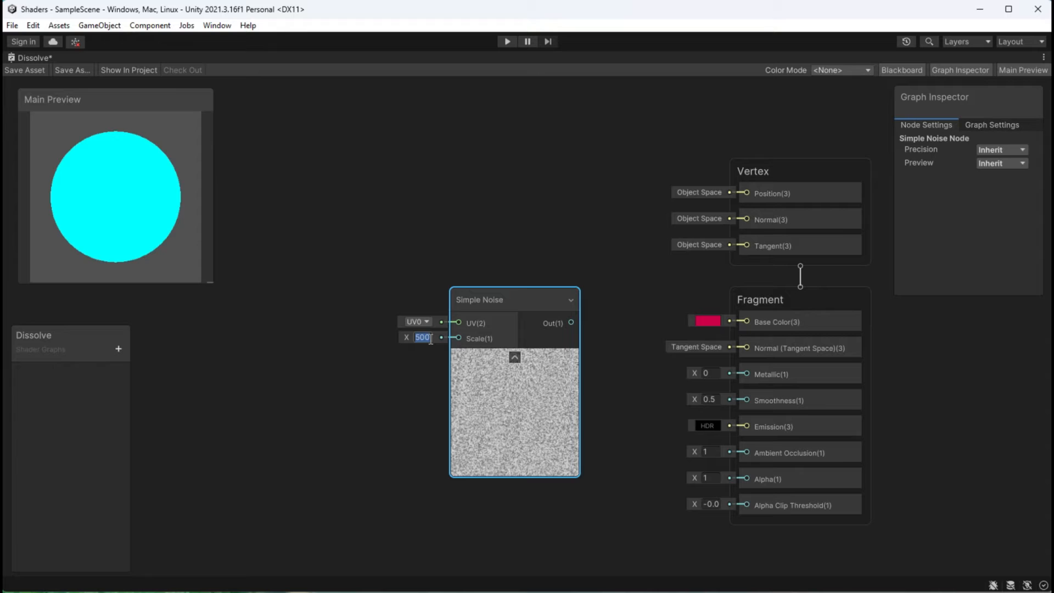
pyautogui.write('25')
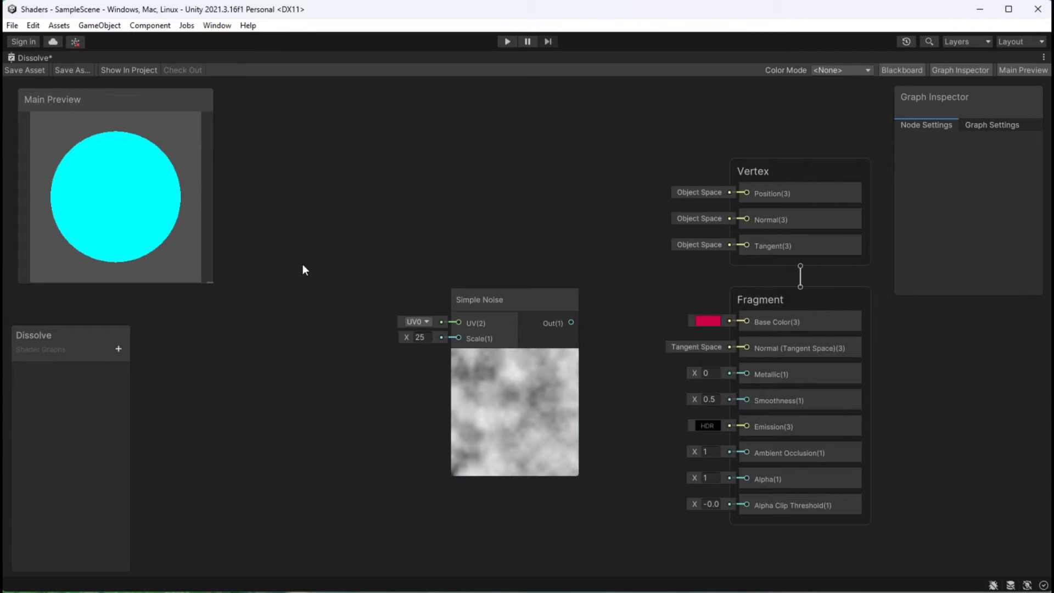
pyautogui.moveTo(571, 323); pyautogui.dragTo(617, 429)
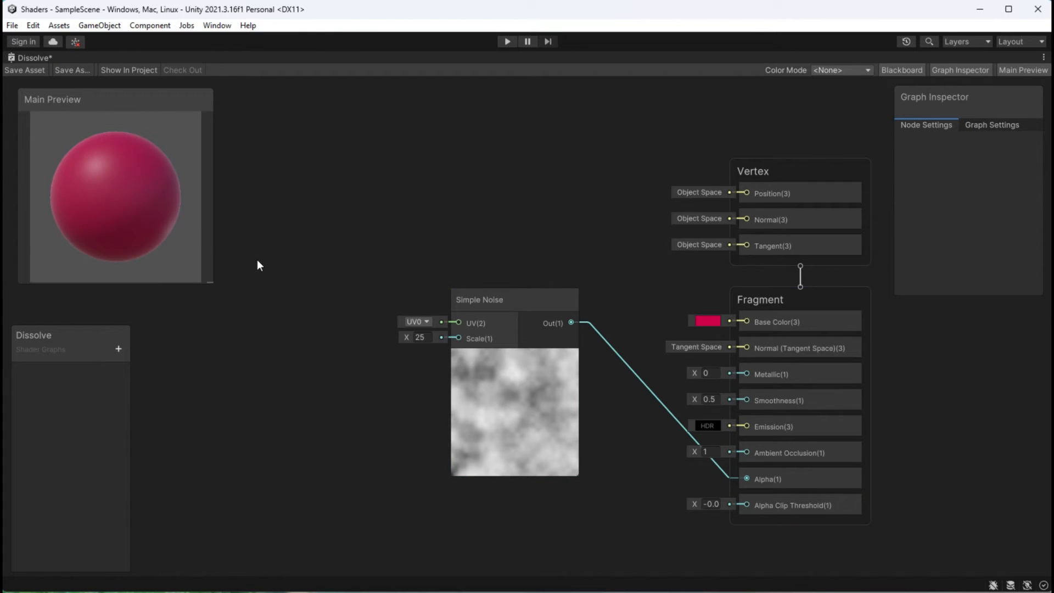
# Try threshold and scale values (0.31, 0.37, 150), raising and lowering Alpha Clip Threshold to dissolve the sphere.
pyautogui.write('0.31')
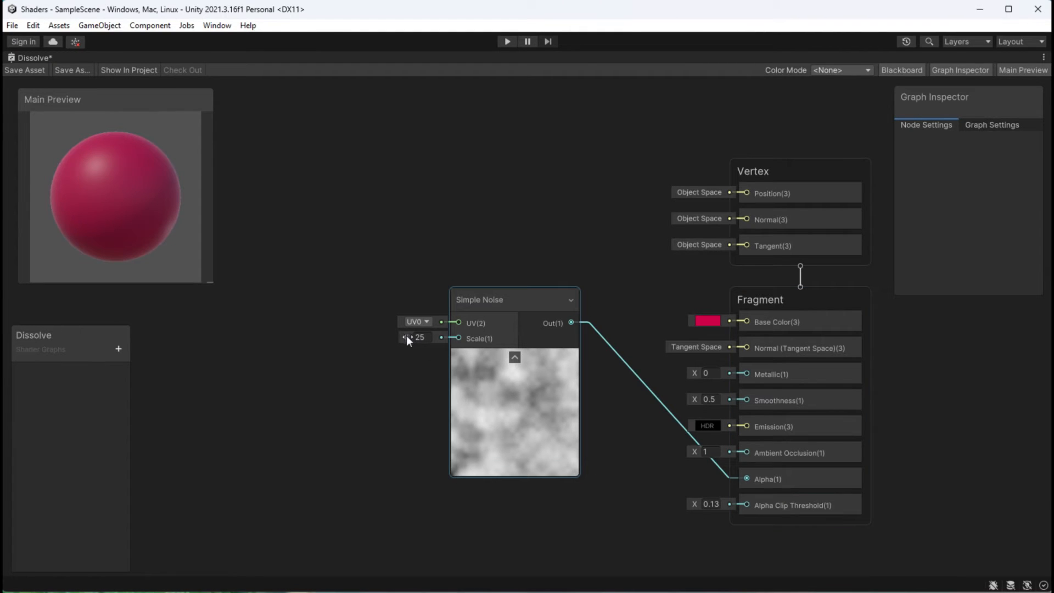
pyautogui.write('3')
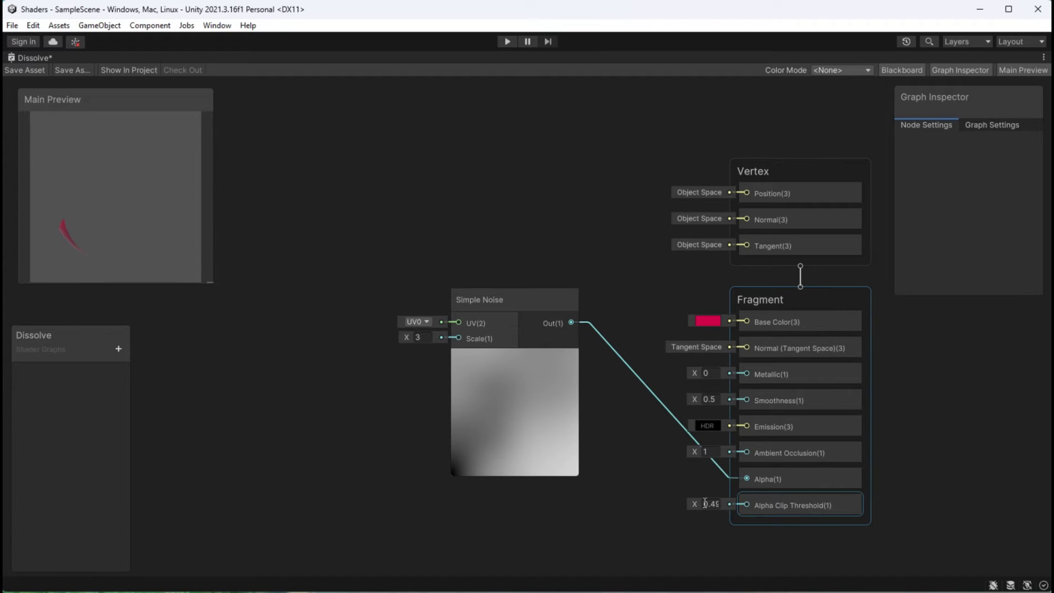
pyautogui.write('0.37')
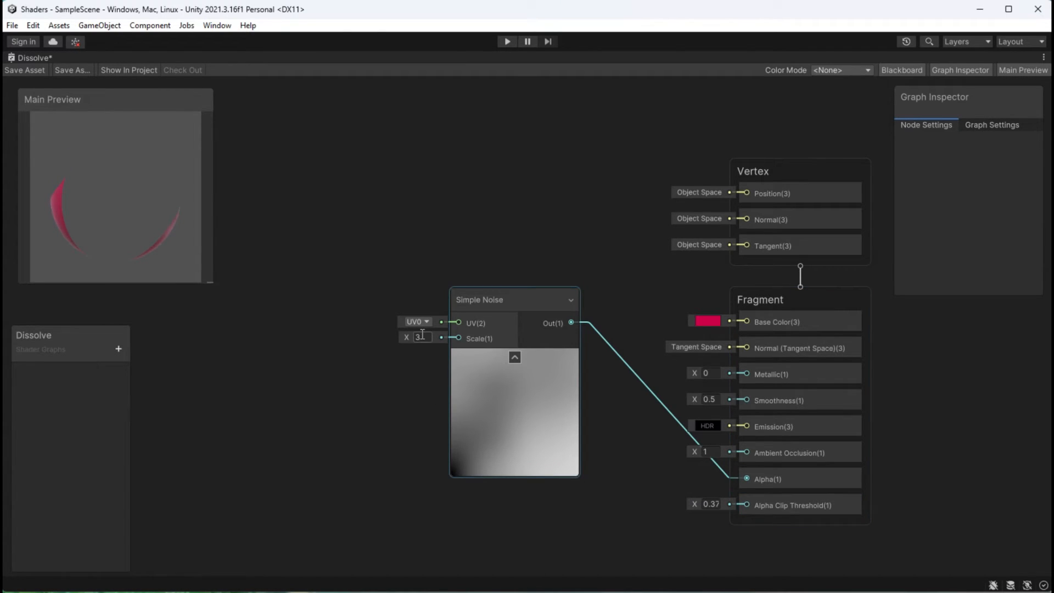
pyautogui.write('150')
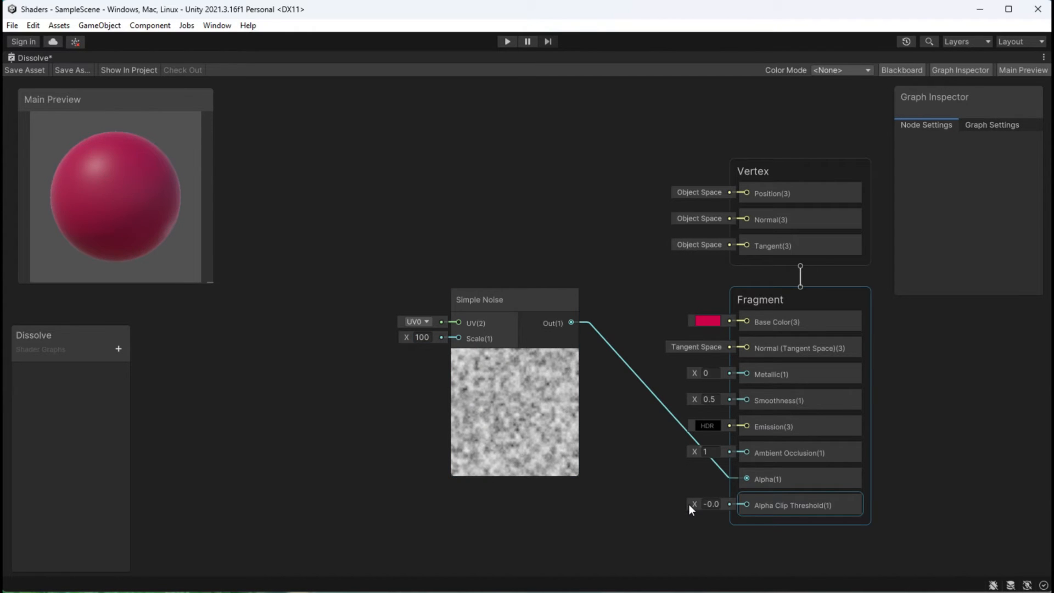
pyautogui.moveTo(710, 504); pyautogui.dragTo(711, 504)
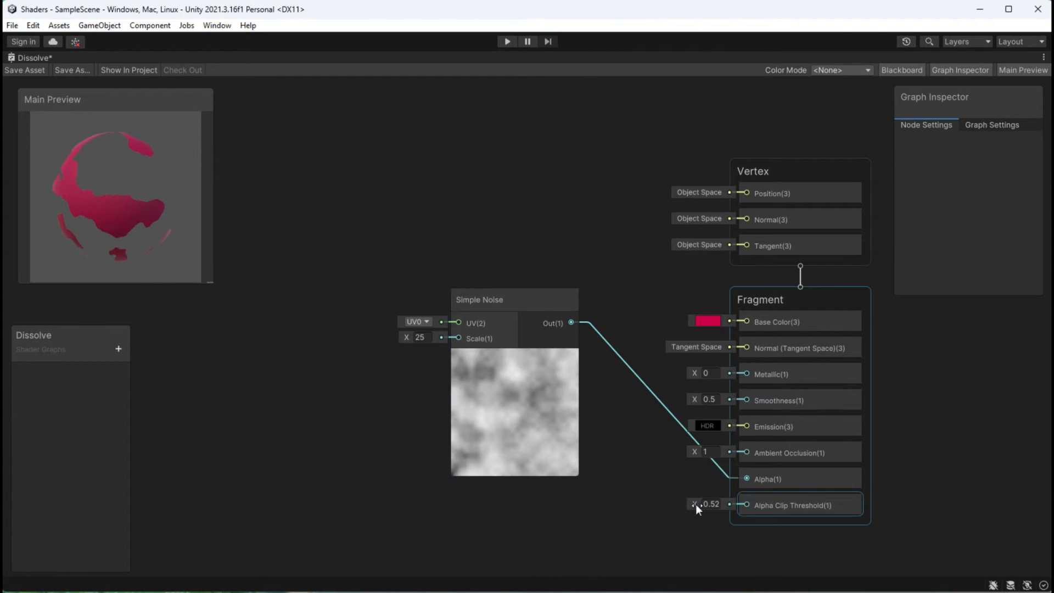
pyautogui.moveTo(709, 504); pyautogui.dragTo(693, 504)
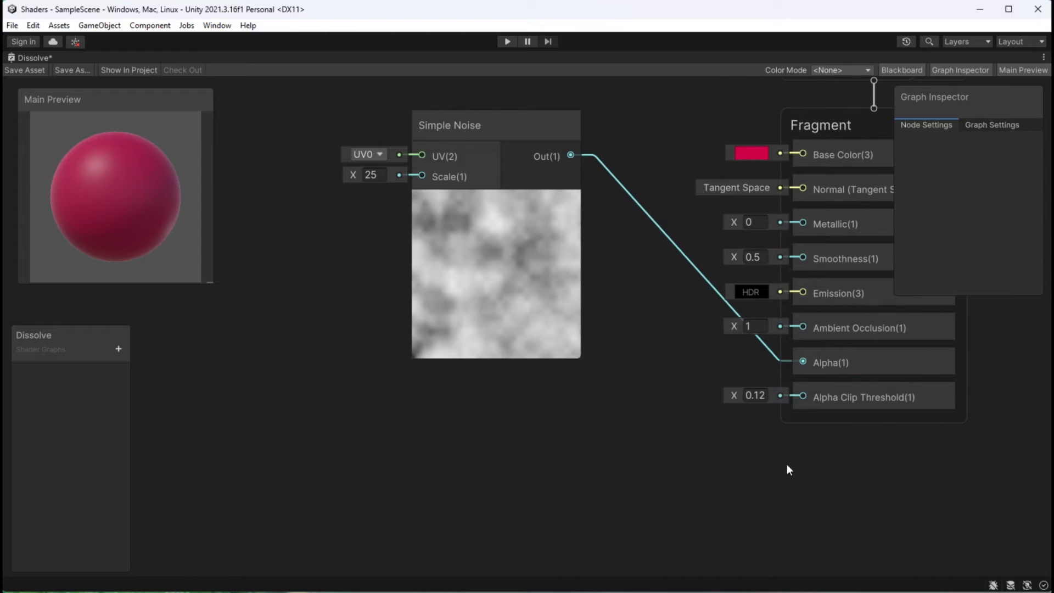
pyautogui.write('float')
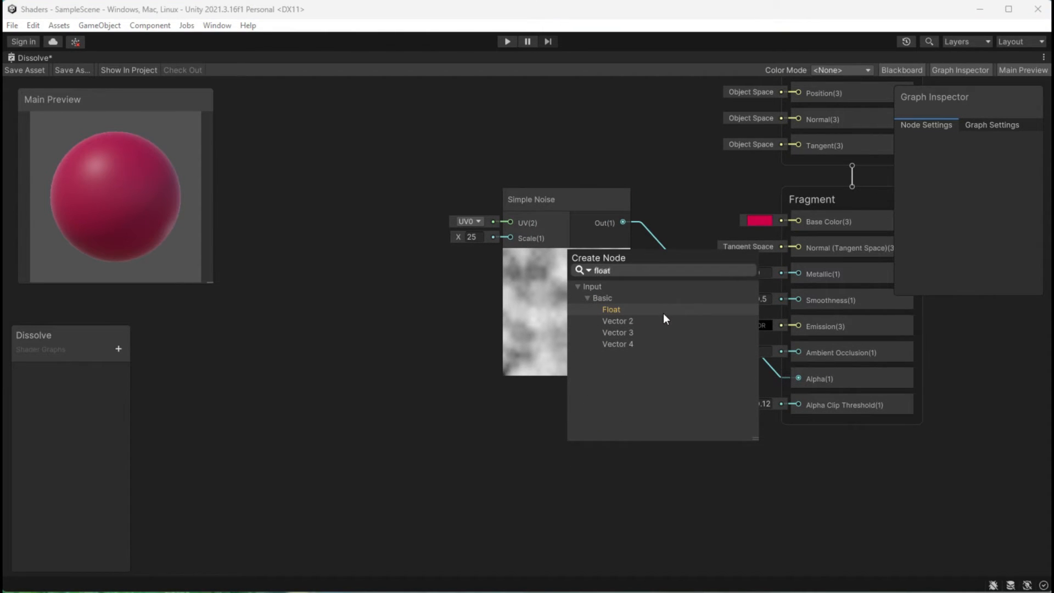
# Add a Float node set to 0.54 to drive the Alpha Clip Threshold.
pyautogui.click(611, 310)
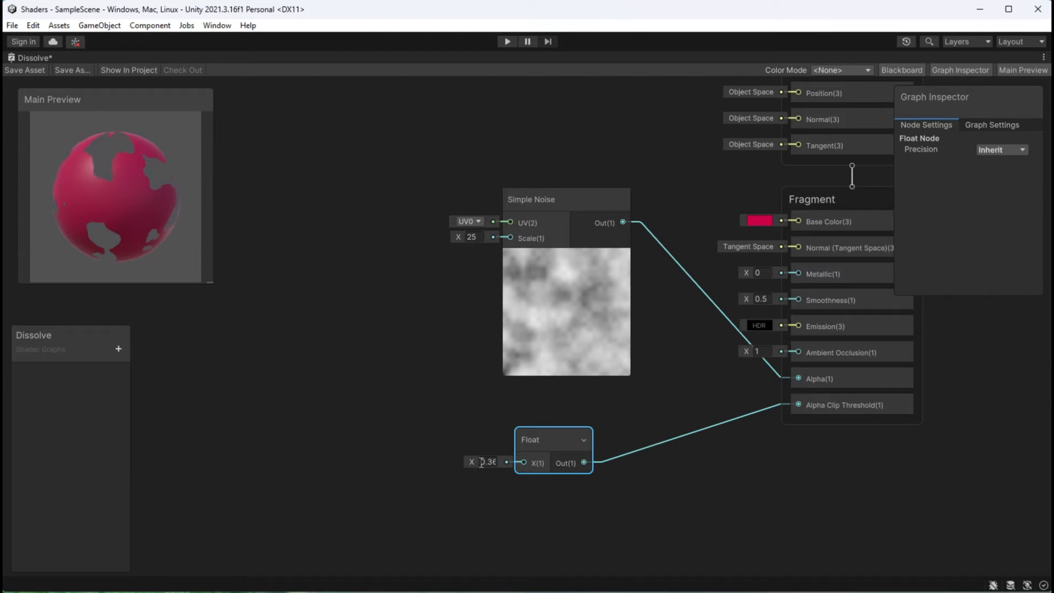
pyautogui.write('0.54')
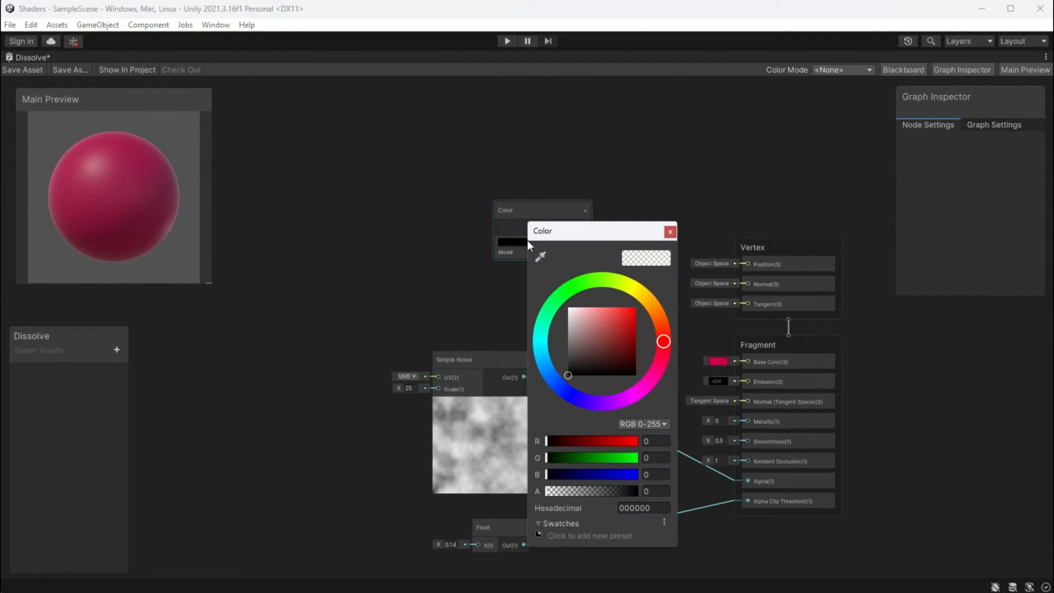
# Delete the blue Color node and add a Step node fed by the noise into Emission.
pyautogui.click(670, 232)
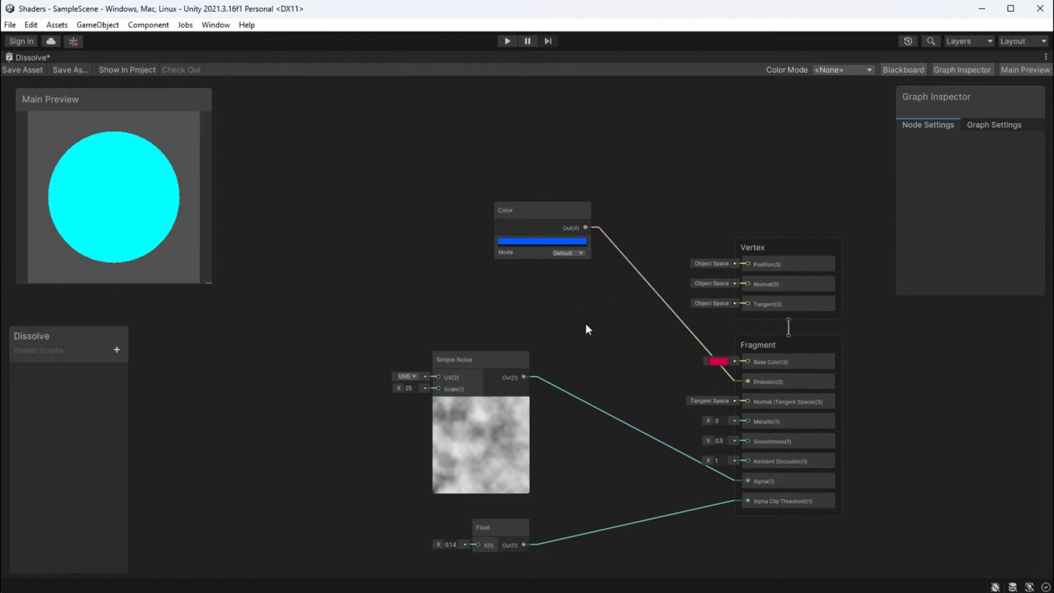
pyautogui.click(540, 208)
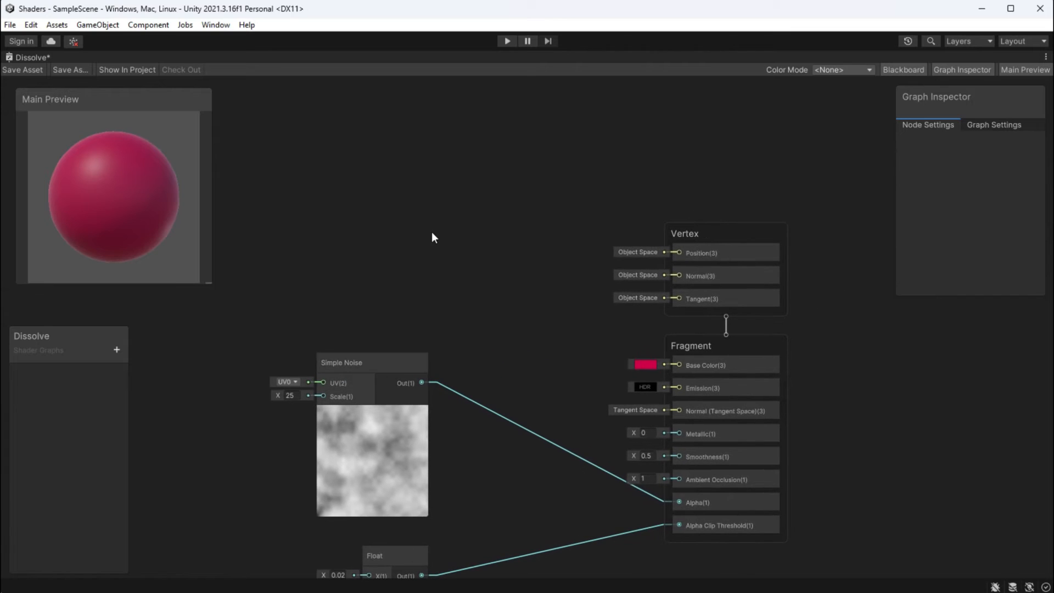
pyautogui.write('step')
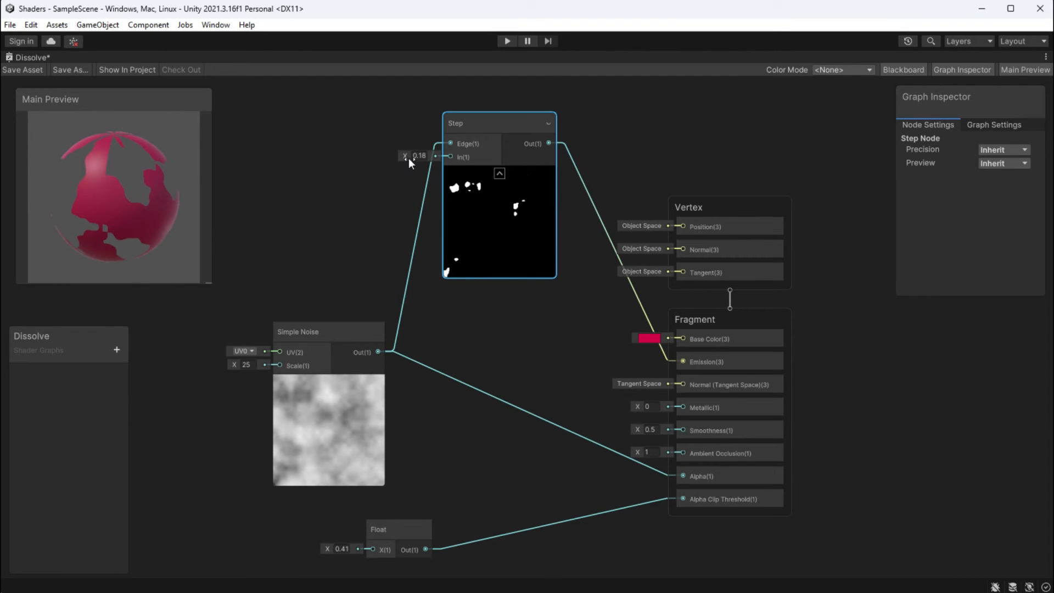
# Set the Float driving both clipping and Step edge to 0.25 then 0.23, and start adding a node.
pyautogui.write('0.25')
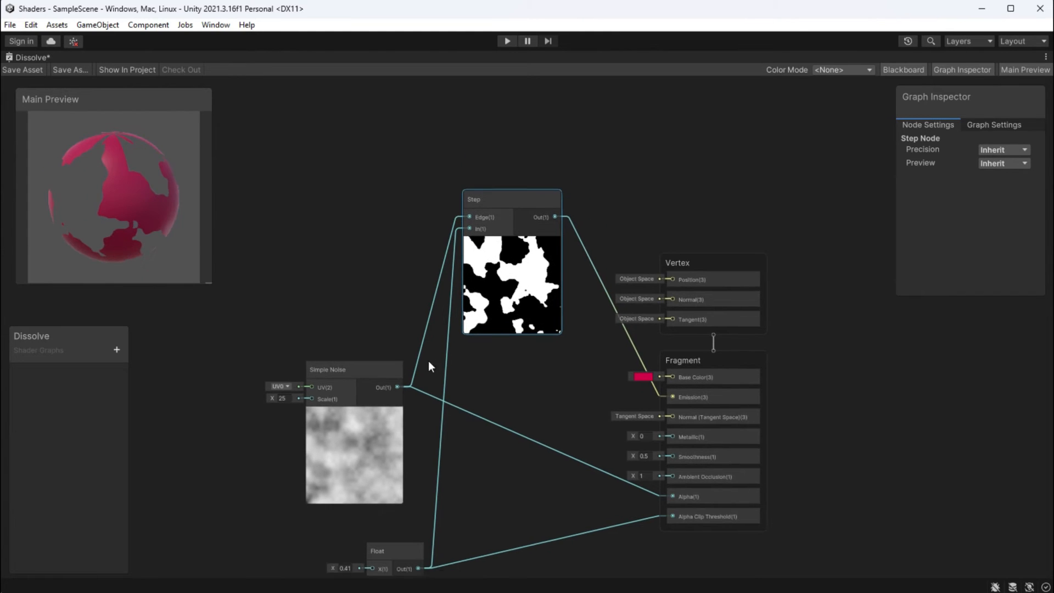
pyautogui.write('0.23')
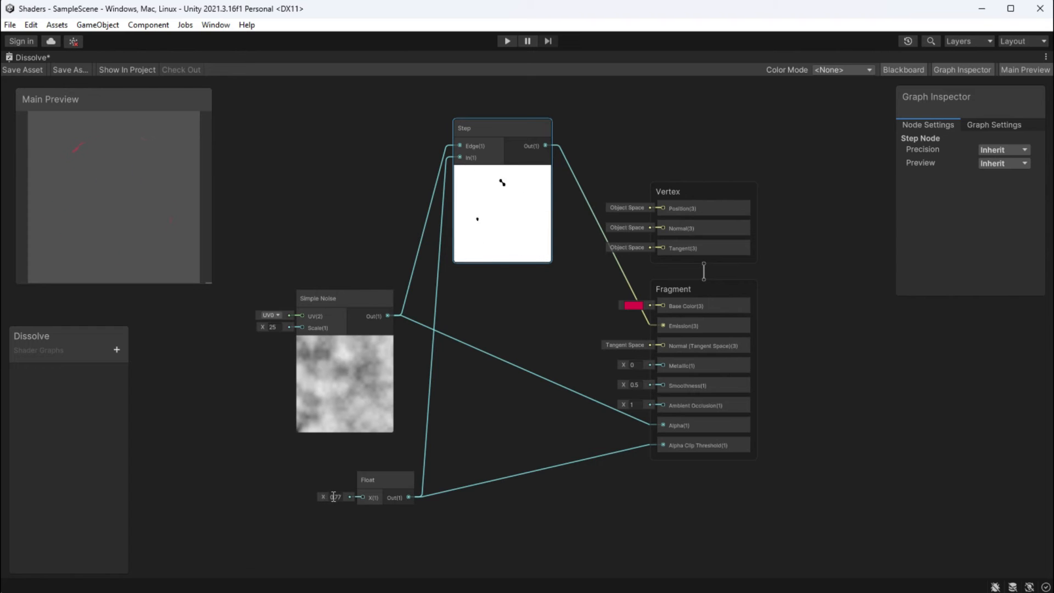
pyautogui.write('0.23')
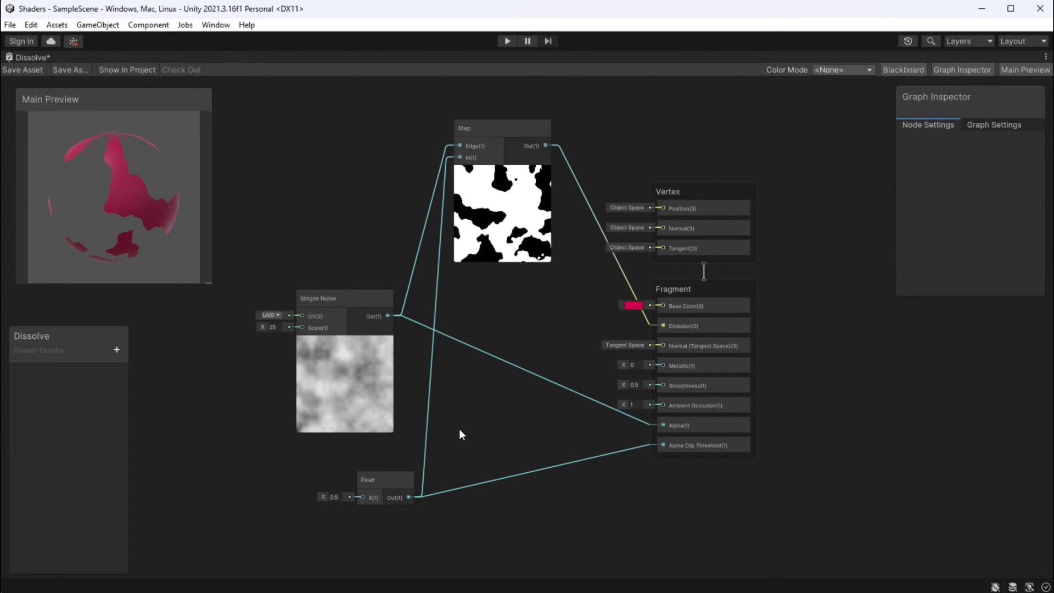
pyautogui.click(502, 127)
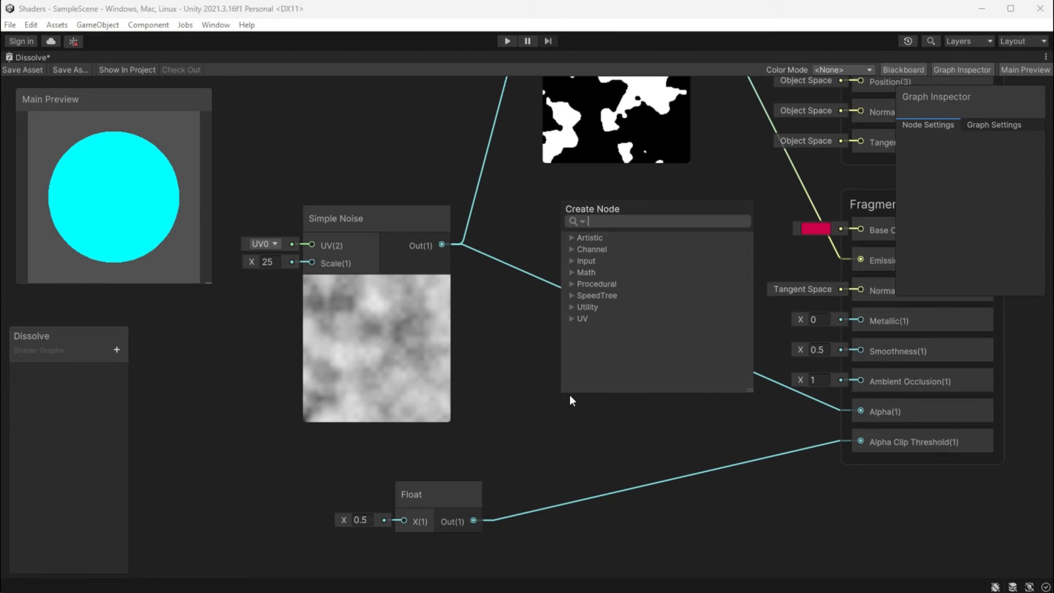
# Add an Add node and settle its edge offset at 0.01 after trying 0.02 and 0.05.
pyautogui.write('add')
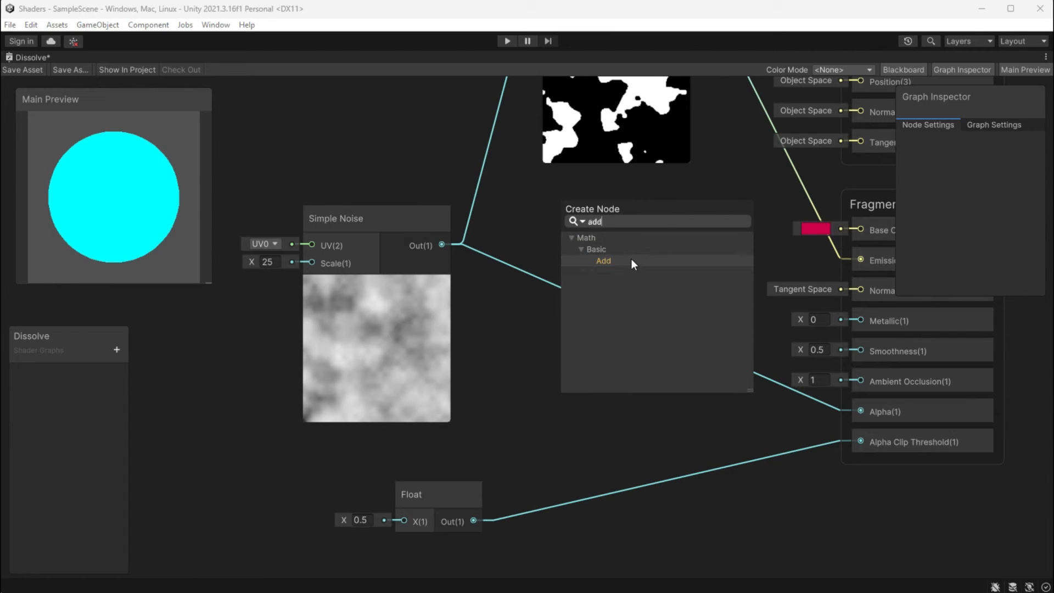
pyautogui.click(603, 262)
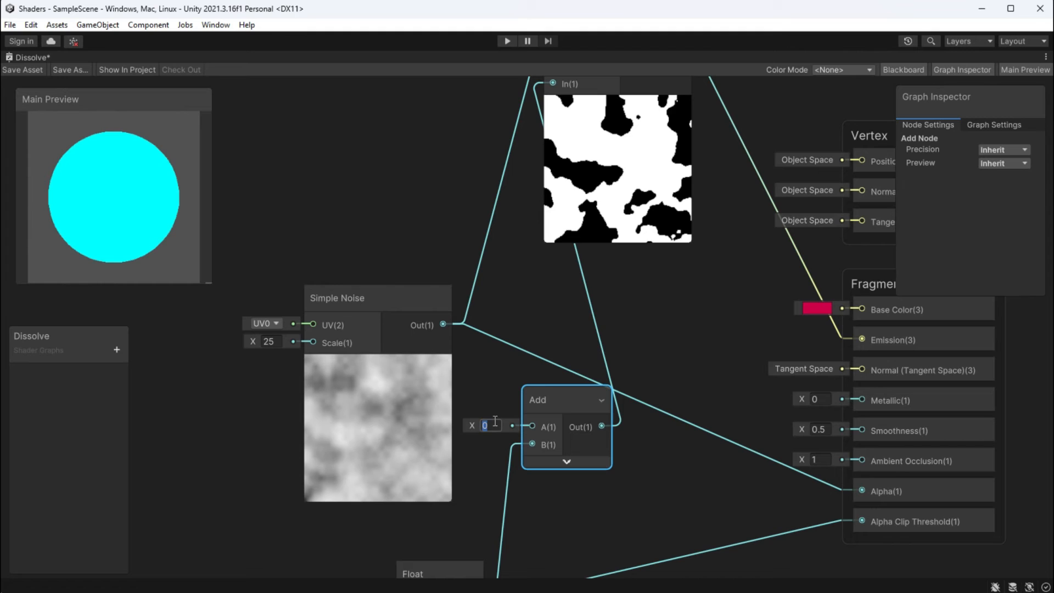
pyautogui.write('0.02')
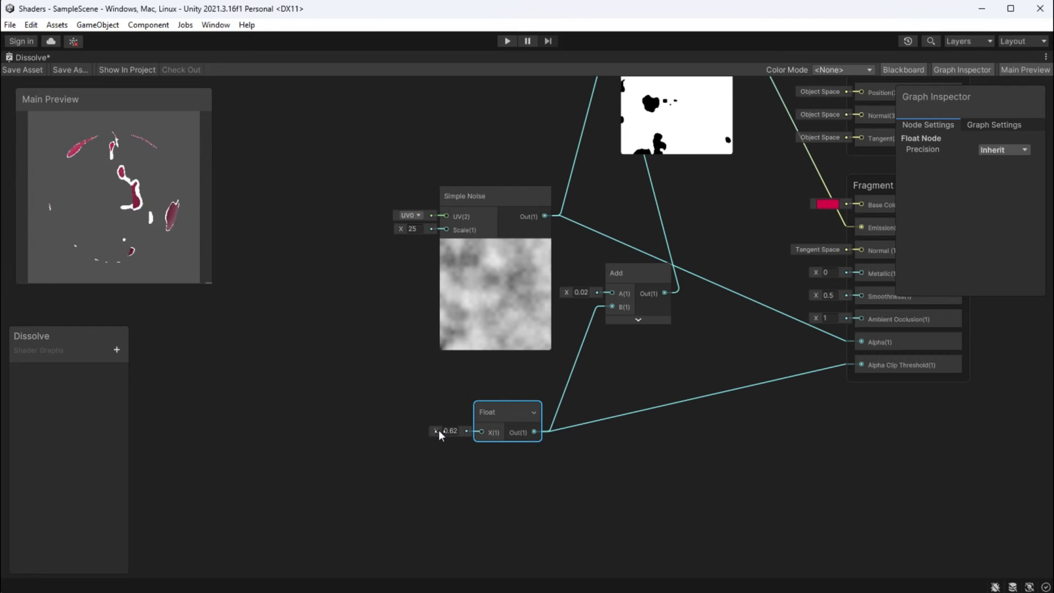
pyautogui.write('0.05')
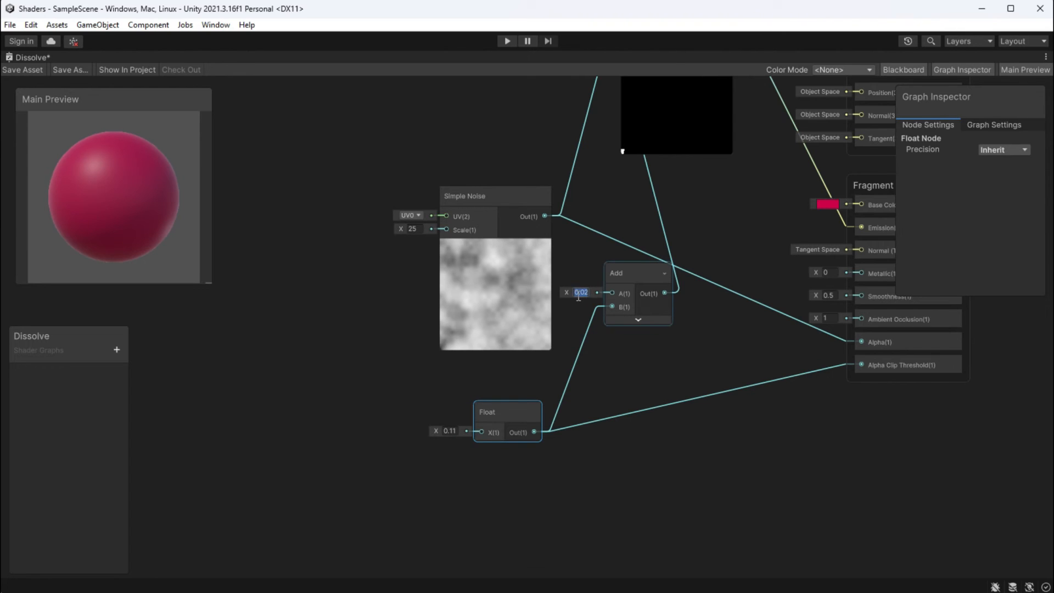
pyautogui.write('0.01')
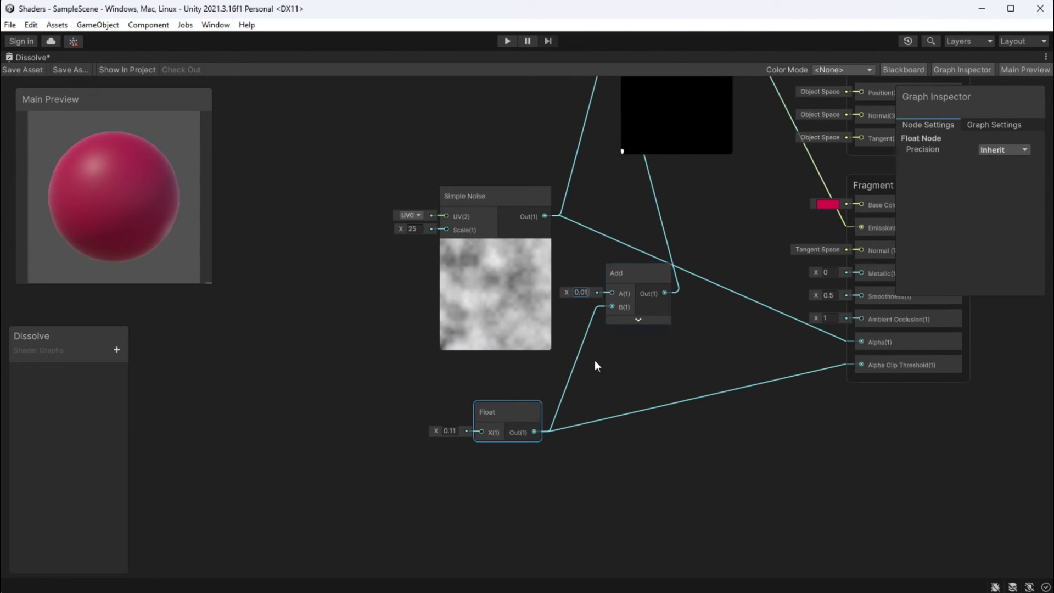
# Raise the dissolve Float to about 0.23 so holes burn through, and begin choosing a Base Color.
pyautogui.moveTo(448, 430); pyautogui.dragTo(463, 431)
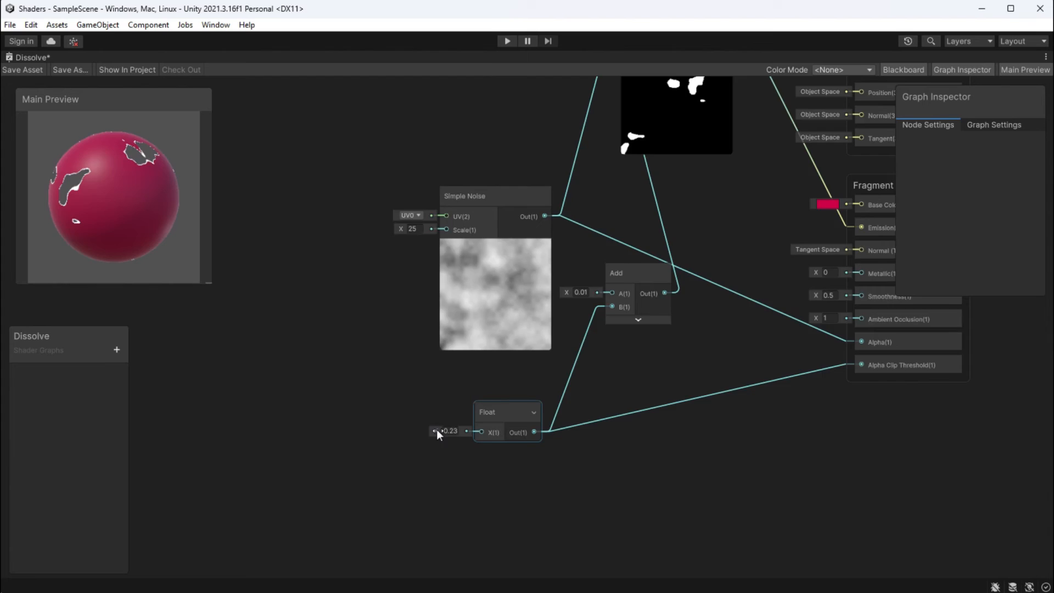
pyautogui.click(828, 204)
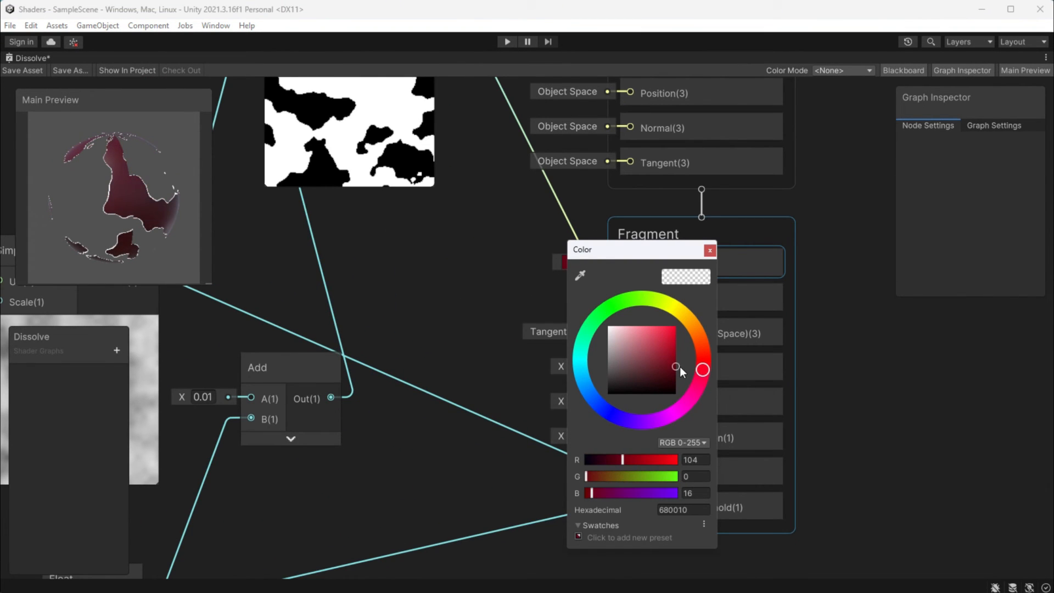
# Apply the dark red base colour and add a Multiply node fed by the Step edge mask.
pyautogui.click(710, 250)
pyautogui.write('mul')
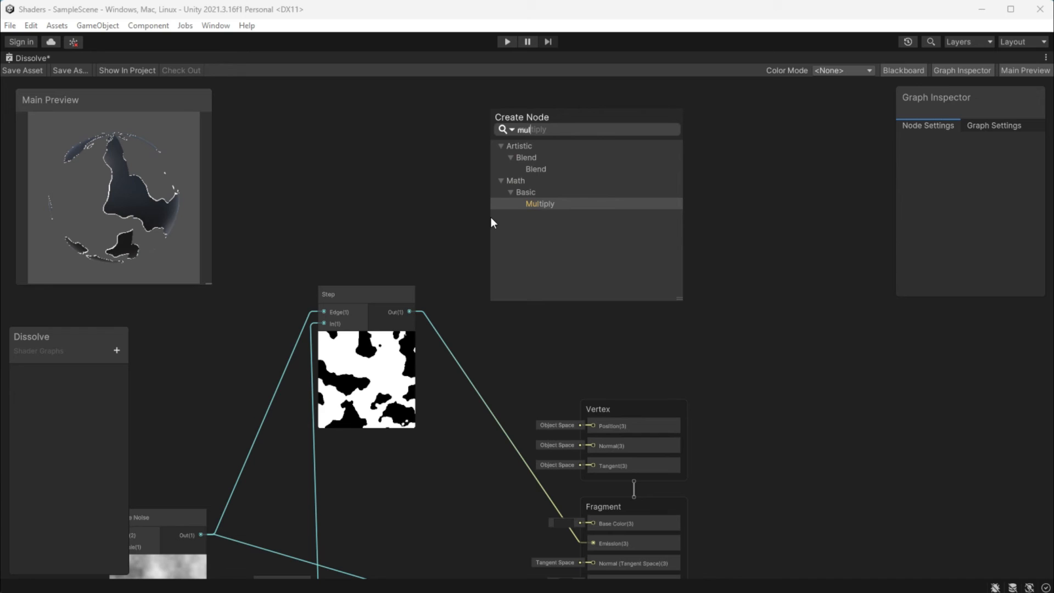
pyautogui.moveTo(553, 205)
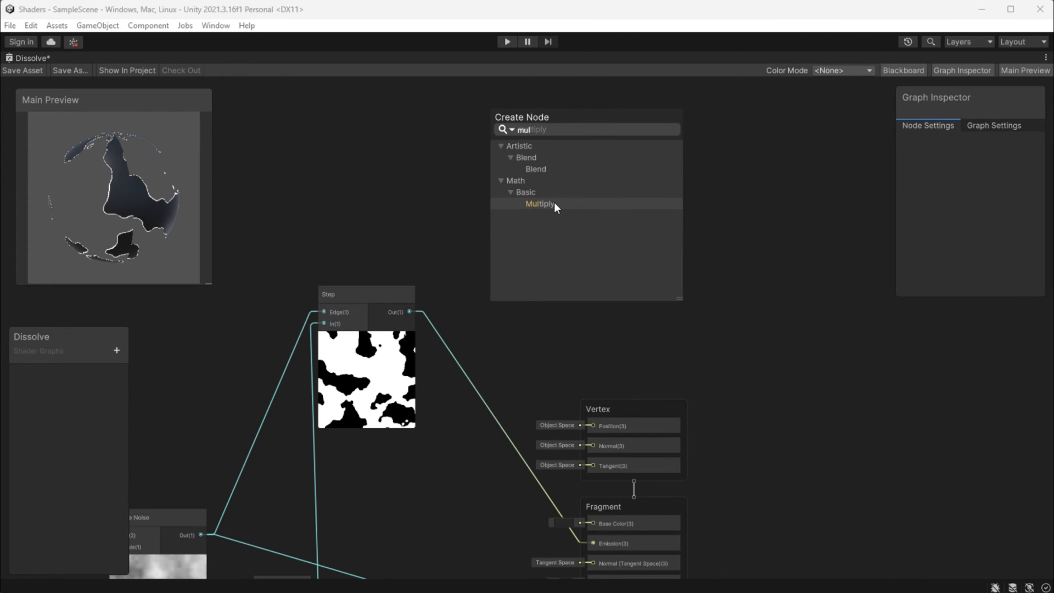
pyautogui.click(539, 204)
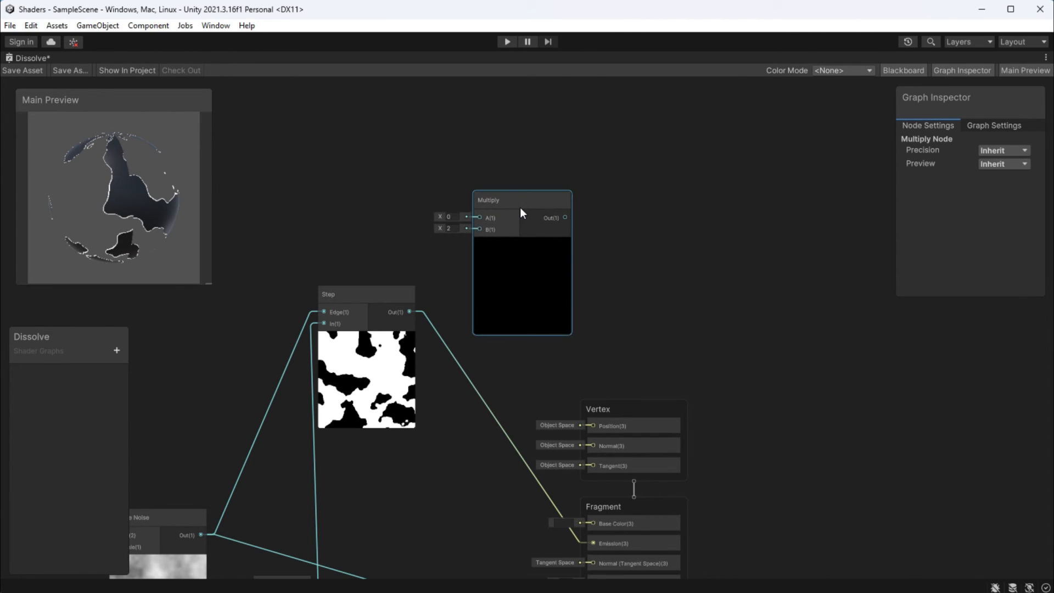
pyautogui.moveTo(409, 311); pyautogui.dragTo(480, 228)
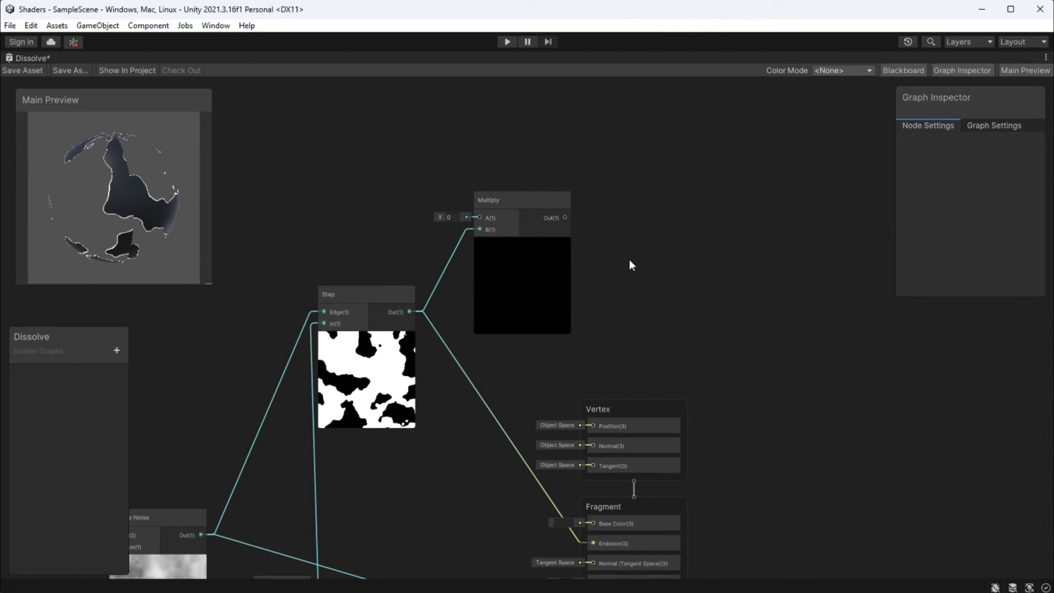
# Add a Color node and set it red for the glowing edge.
pyautogui.write('color')
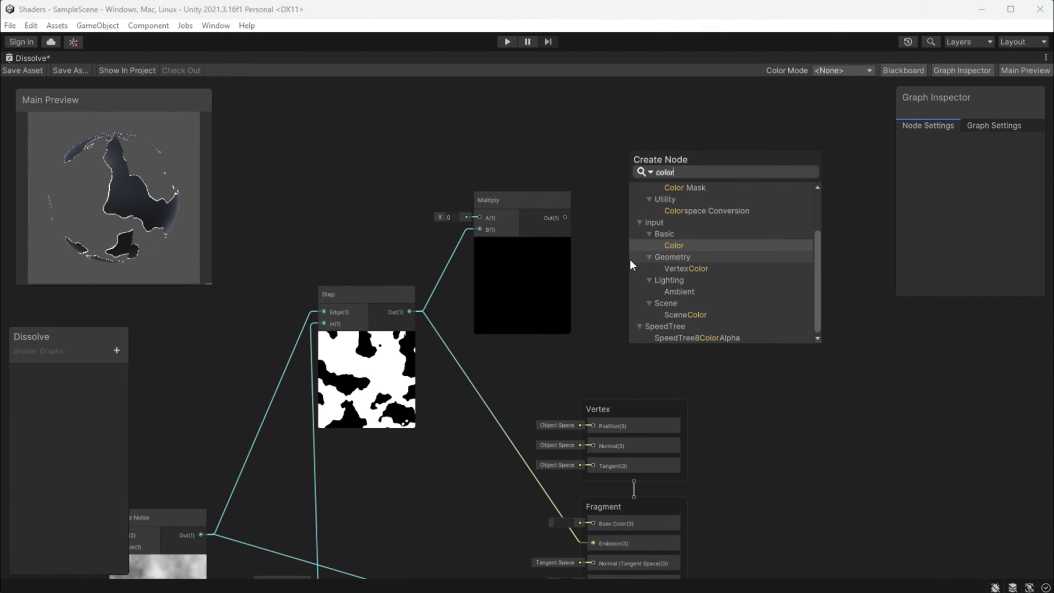
pyautogui.click(673, 245)
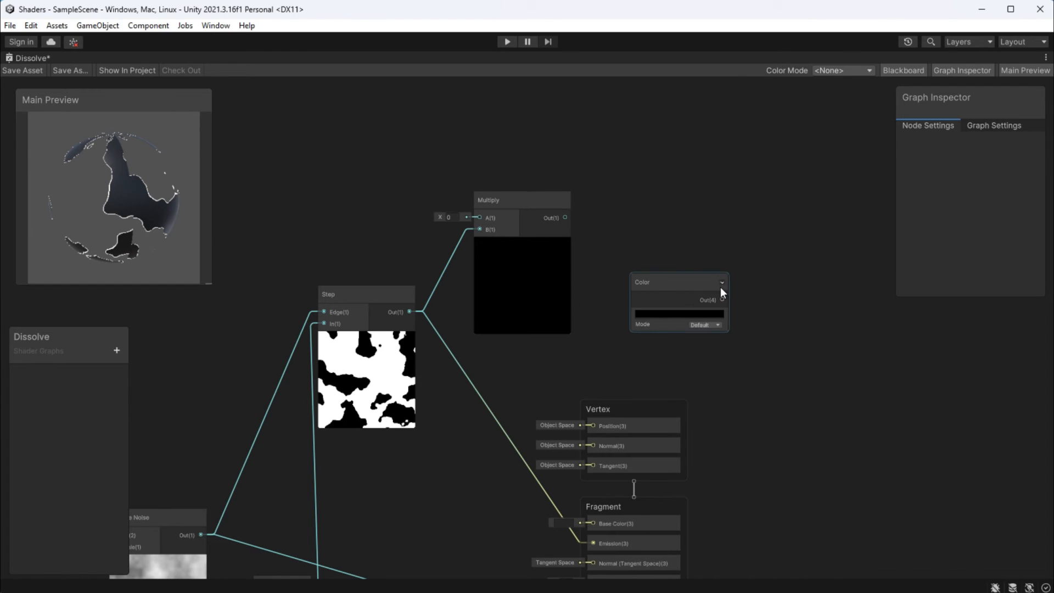
pyautogui.click(677, 313)
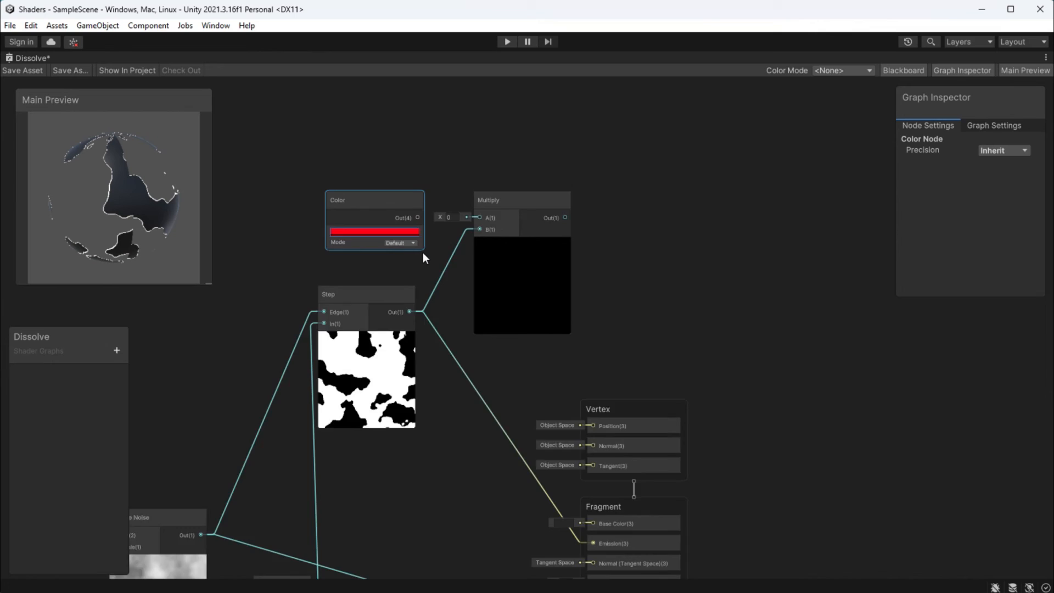
pyautogui.click(400, 243)
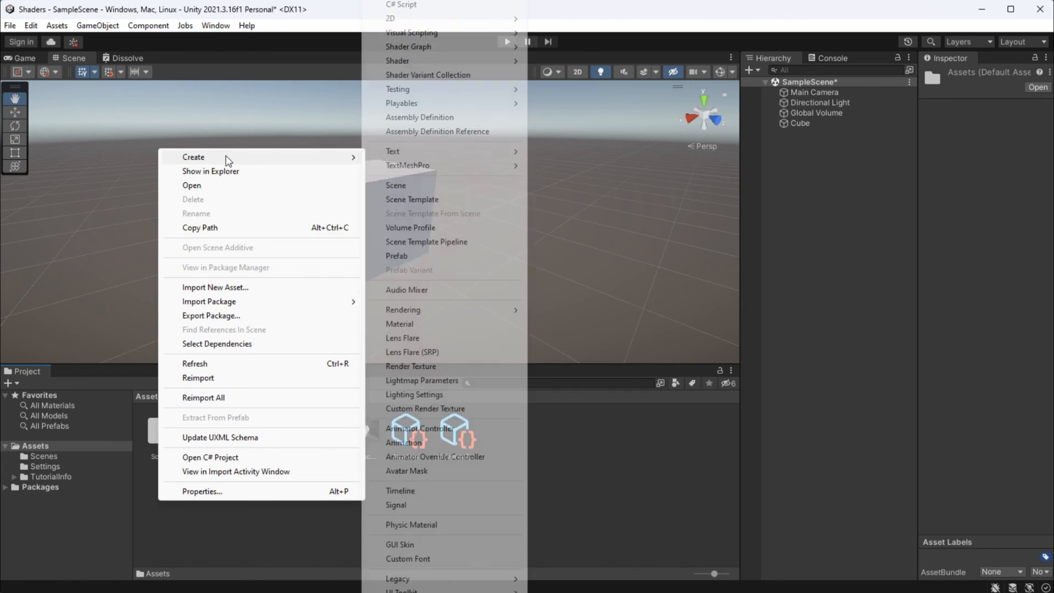
# Create a material and assign the Shader Graphs > Dissolve shader so the cube dissolves red.
pyautogui.click(399, 323)
pyautogui.write('DissolveMaterial')
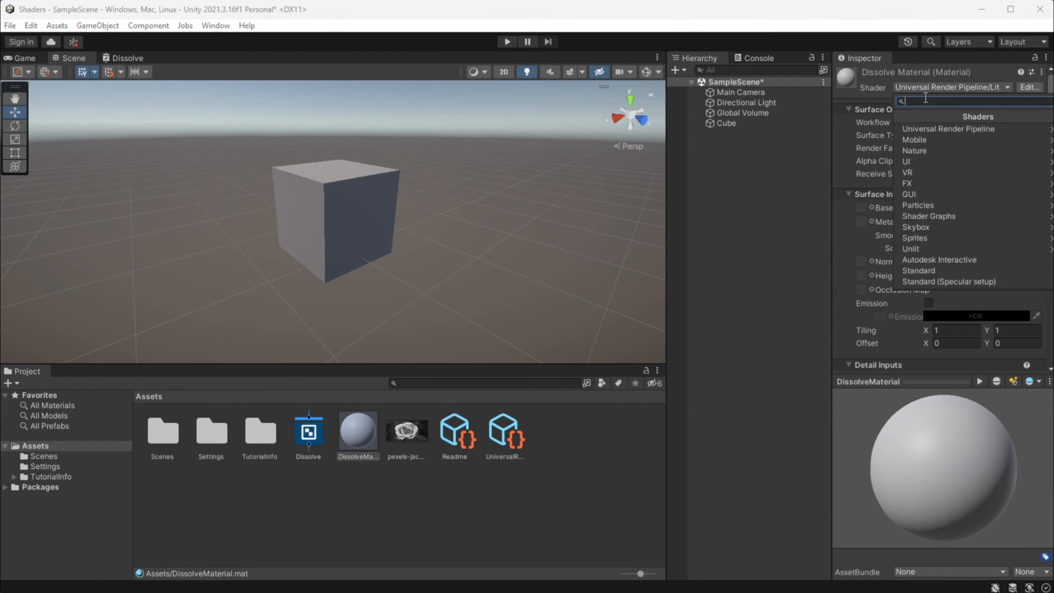
pyautogui.click(948, 129)
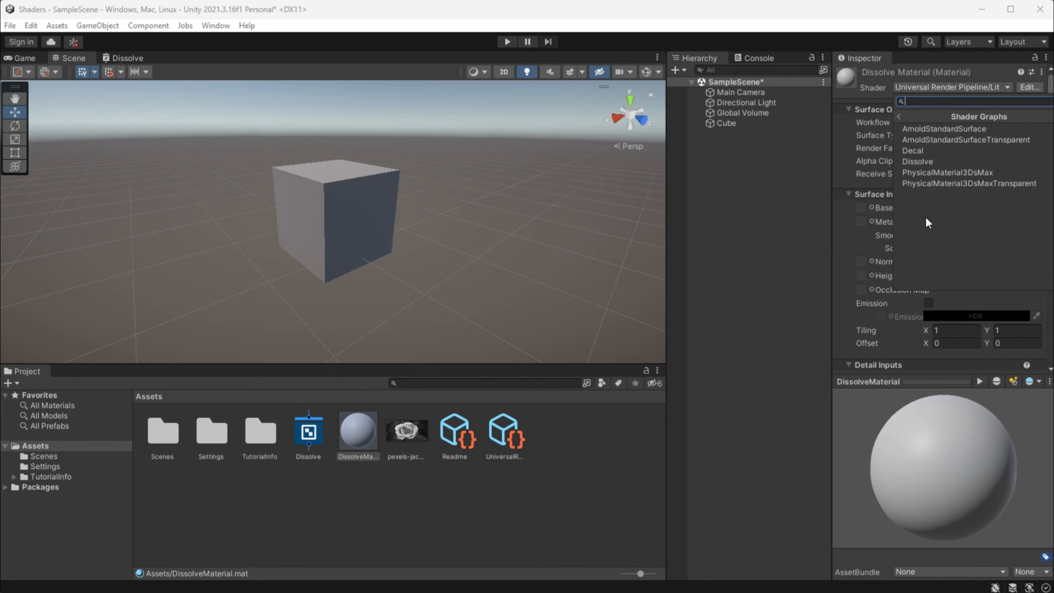
pyautogui.moveTo(936, 162)
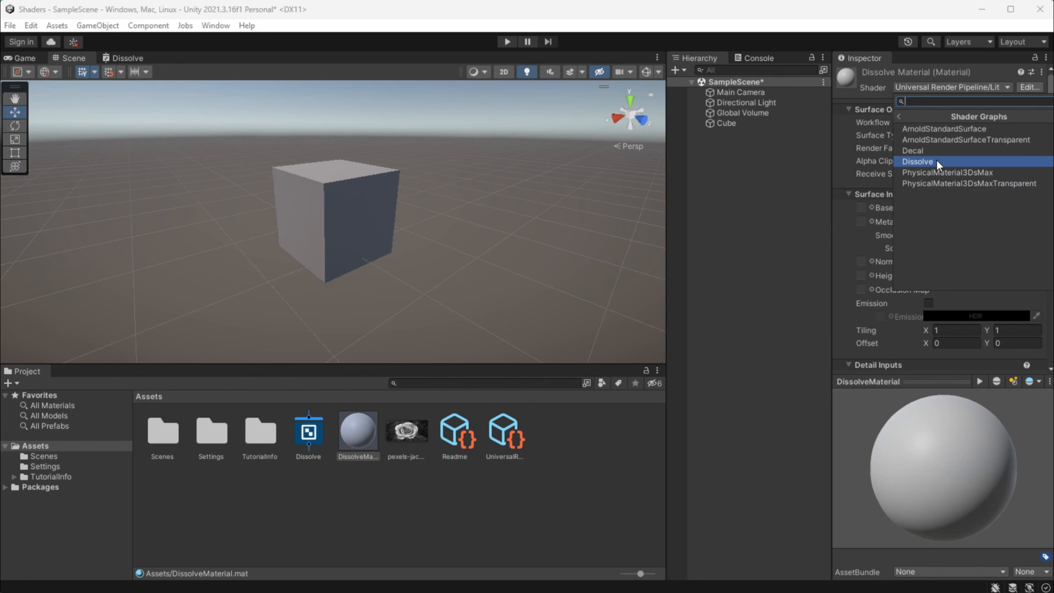
pyautogui.click(917, 162)
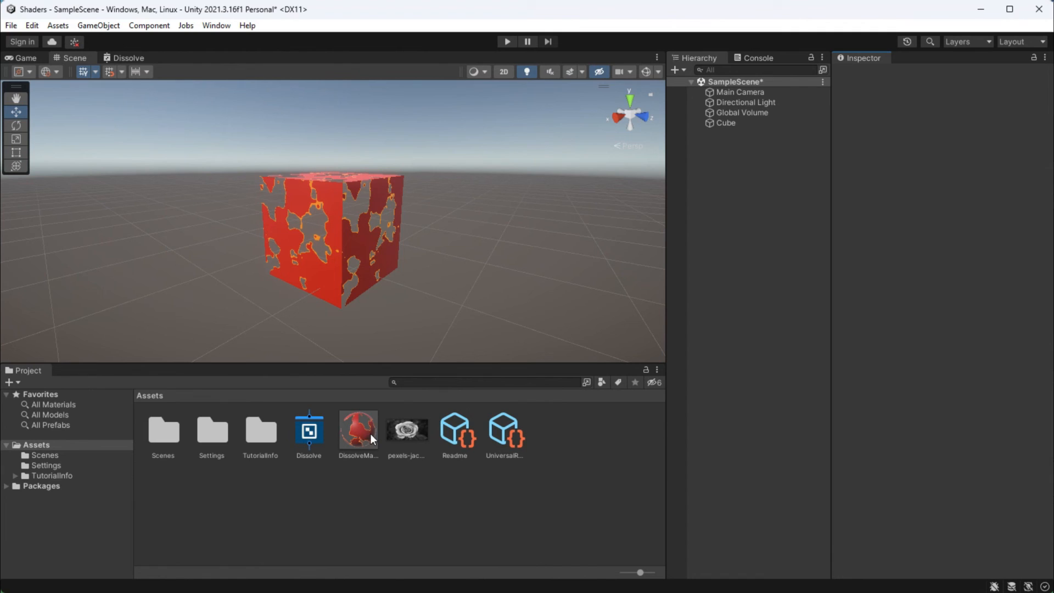
# Inspect DissolveMaterial's advanced options, then return to editing the Dissolve graph.
pyautogui.click(358, 429)
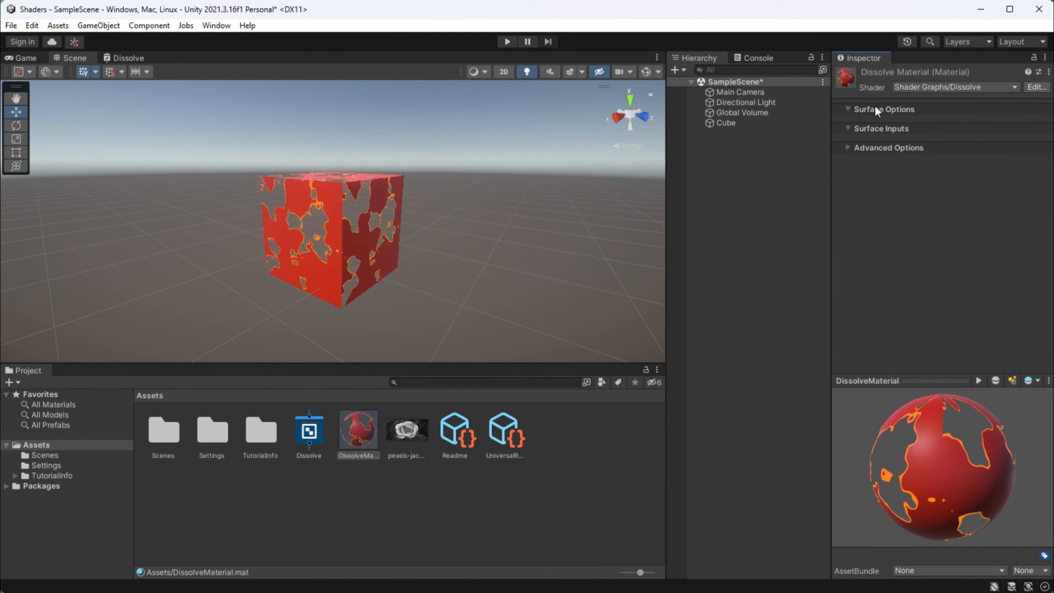
pyautogui.click(888, 148)
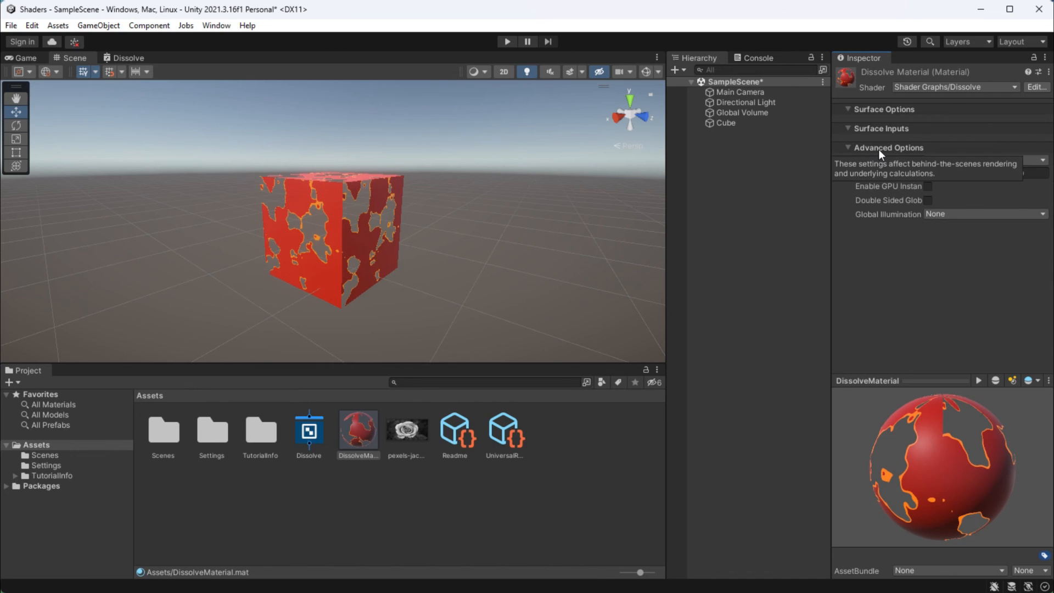
pyautogui.click(127, 58)
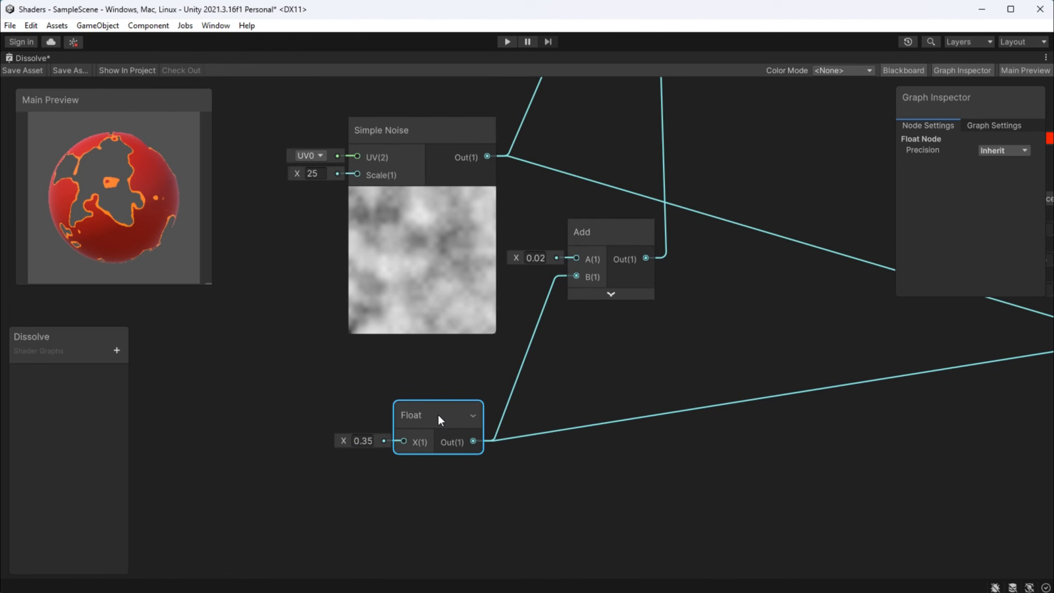
# Convert the 0.35 dissolve Float into an exposed DissolveStrength property and check the scene cube.
pyautogui.rightClick(438, 419)
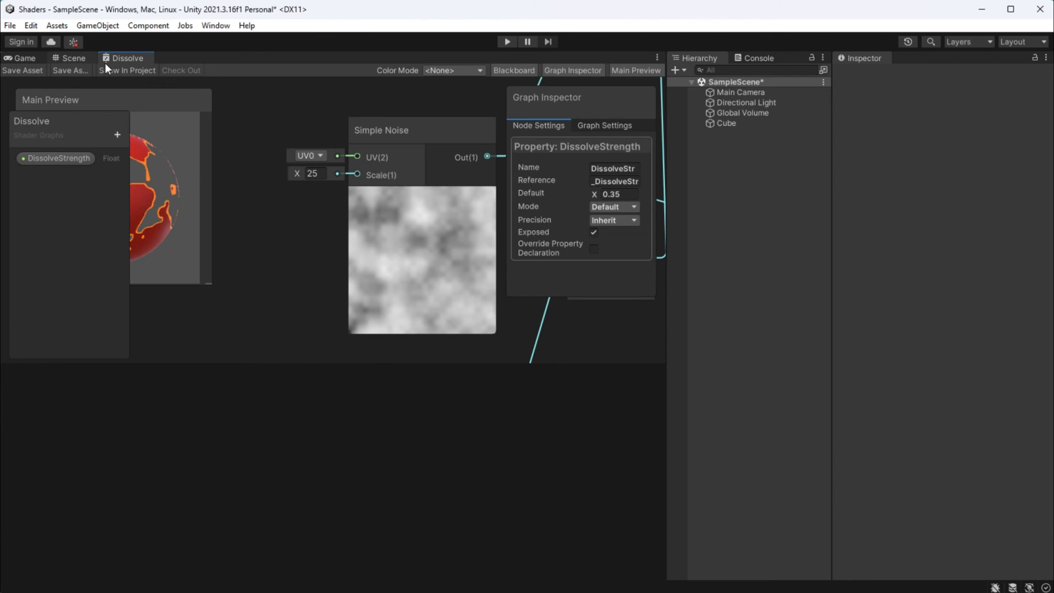
pyautogui.click(70, 58)
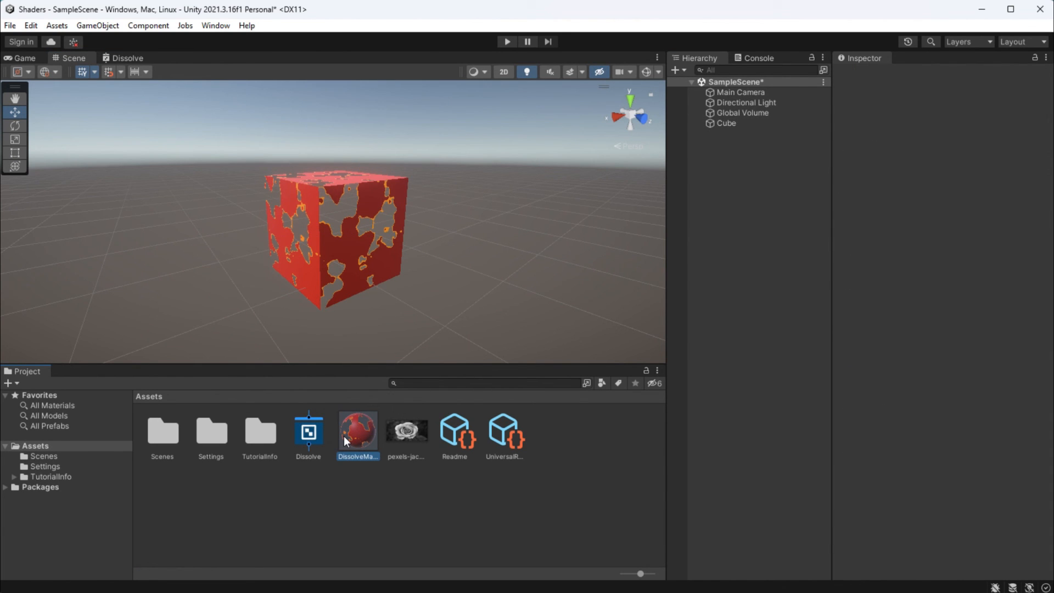
# Try DissolveStrength values 0.65, 0.68, then 0.11 so the cube turns solid red.
pyautogui.click(357, 430)
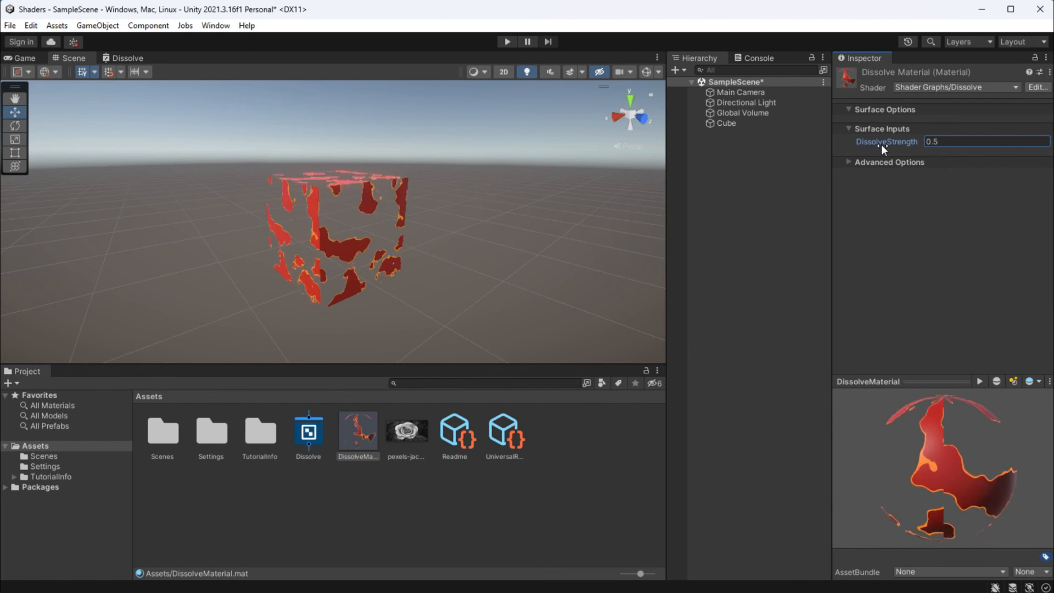
pyautogui.write('0.65')
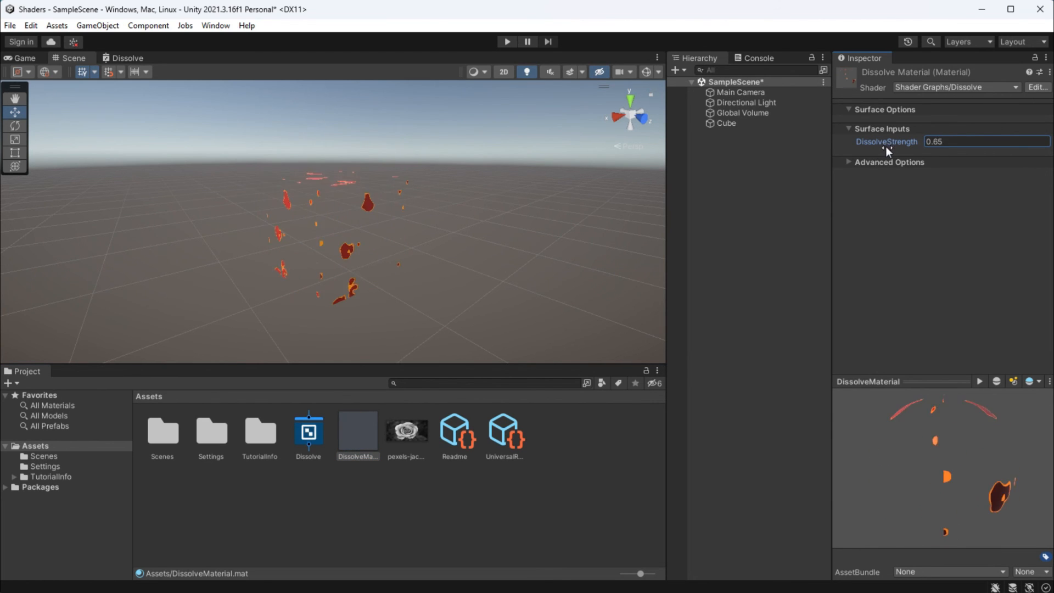
pyautogui.write('0.68')
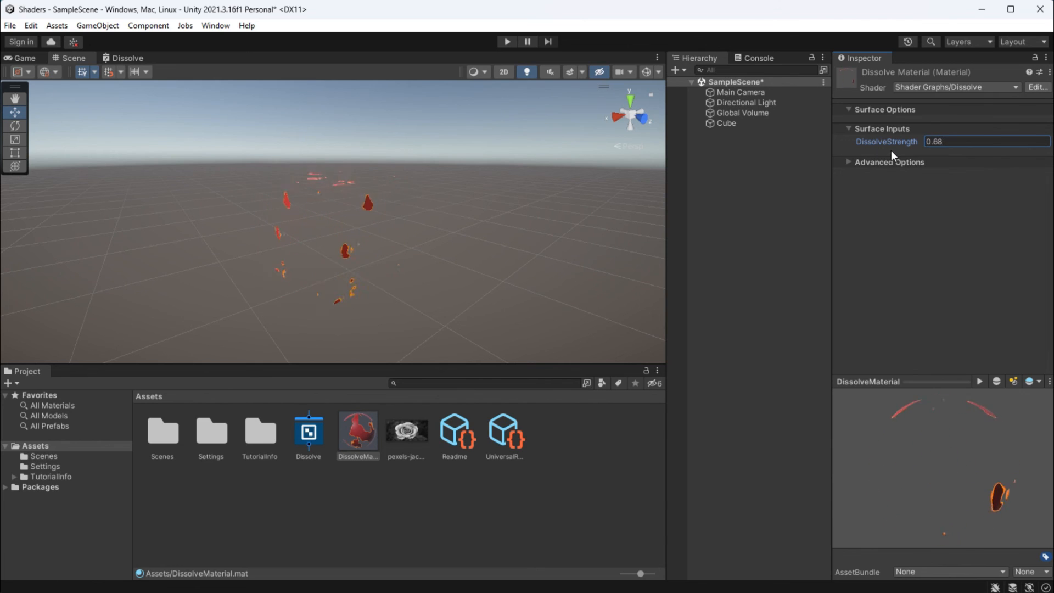
pyautogui.write('0.11')
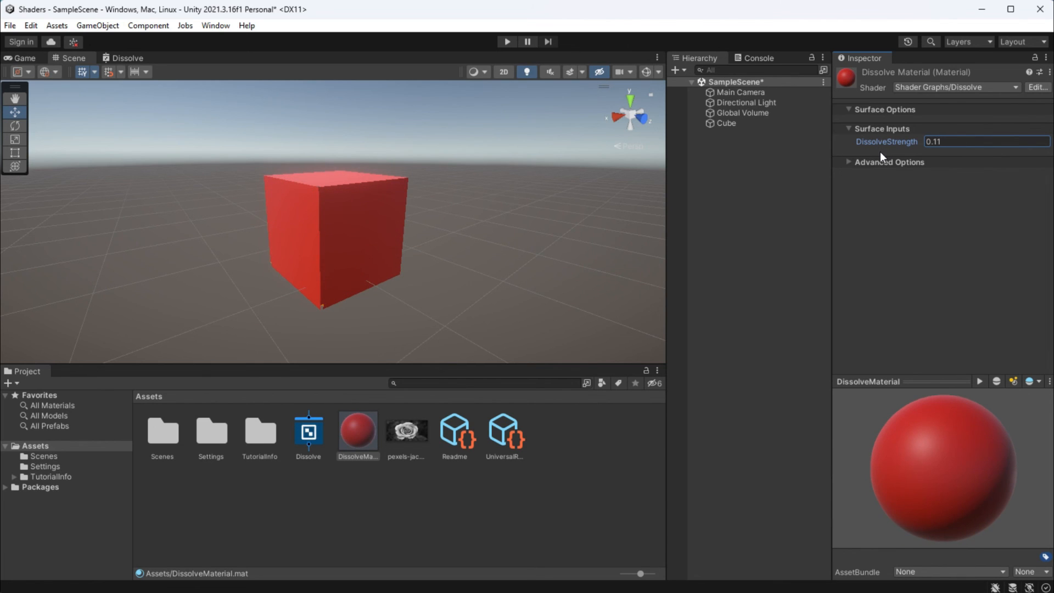